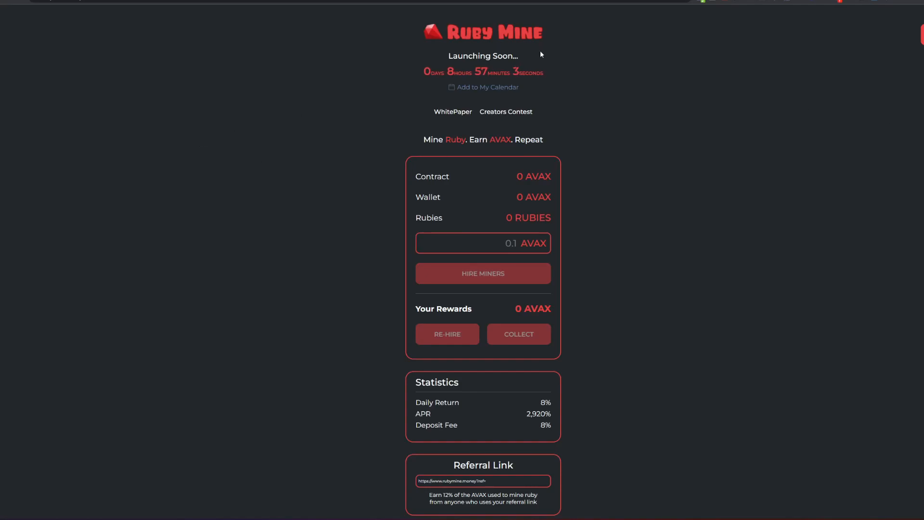
- Replace the 0.1 AVAX deposit amount for hiring miners with 1 AVAX
double_click(469, 56)
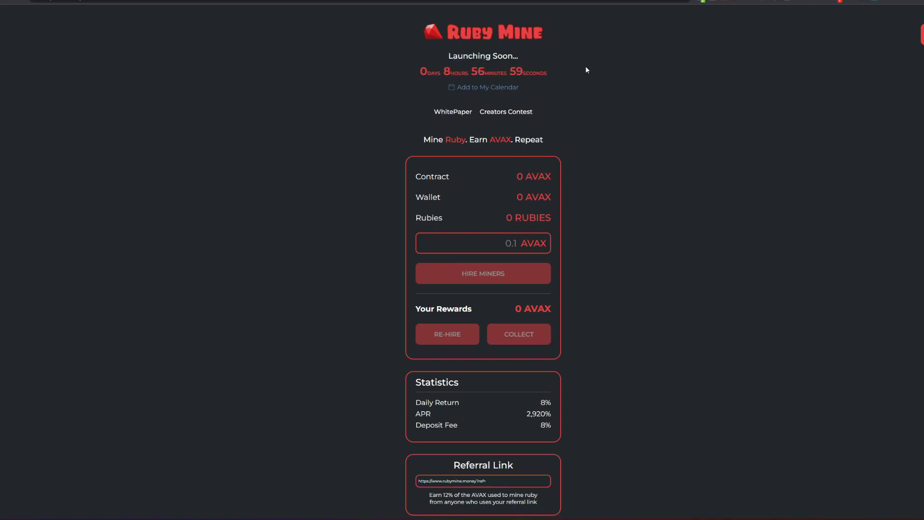
mouse_move(643, 280)
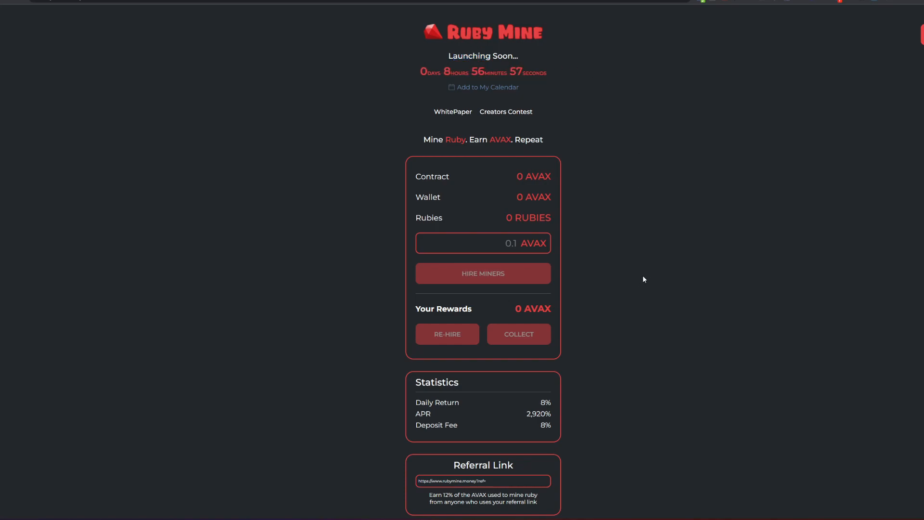
mouse_move(662, 254)
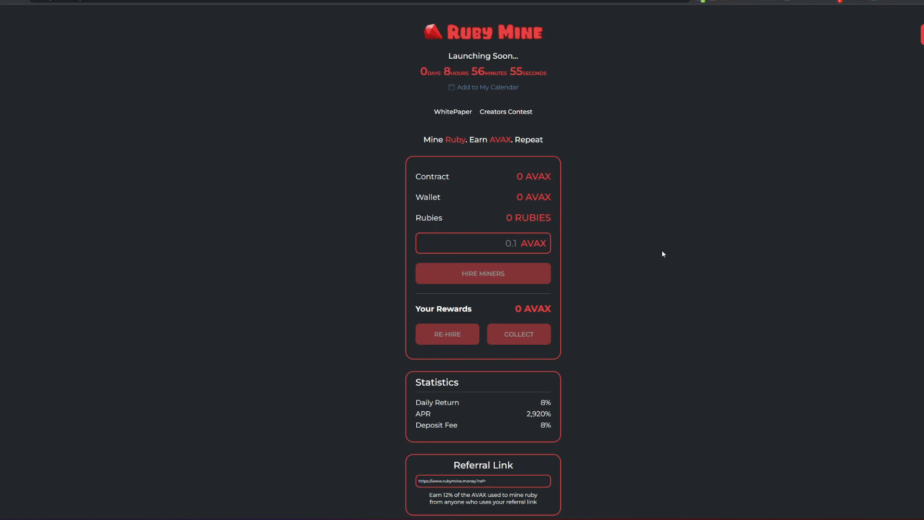
mouse_move(615, 218)
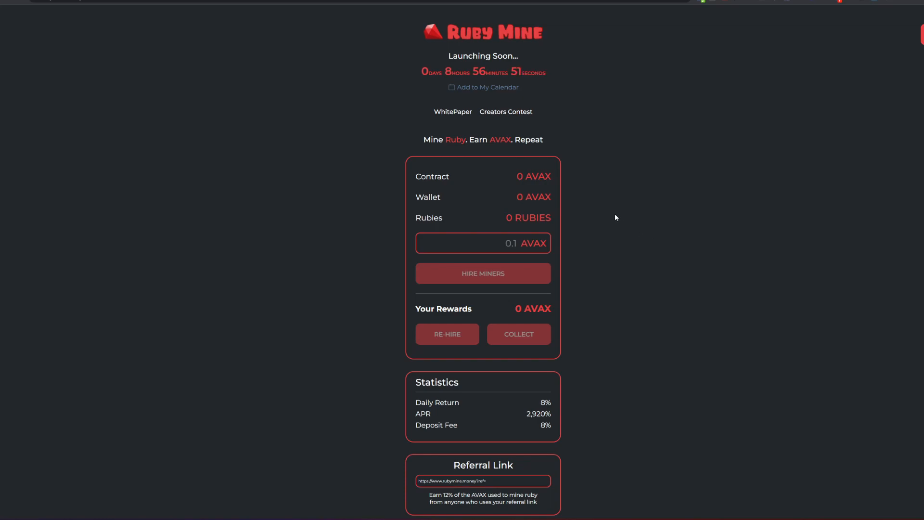
mouse_move(640, 227)
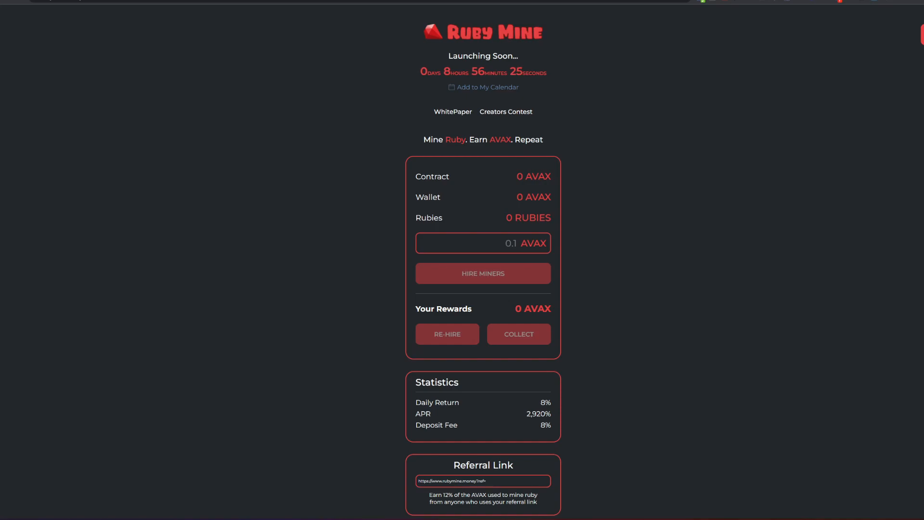
mouse_move(739, 303)
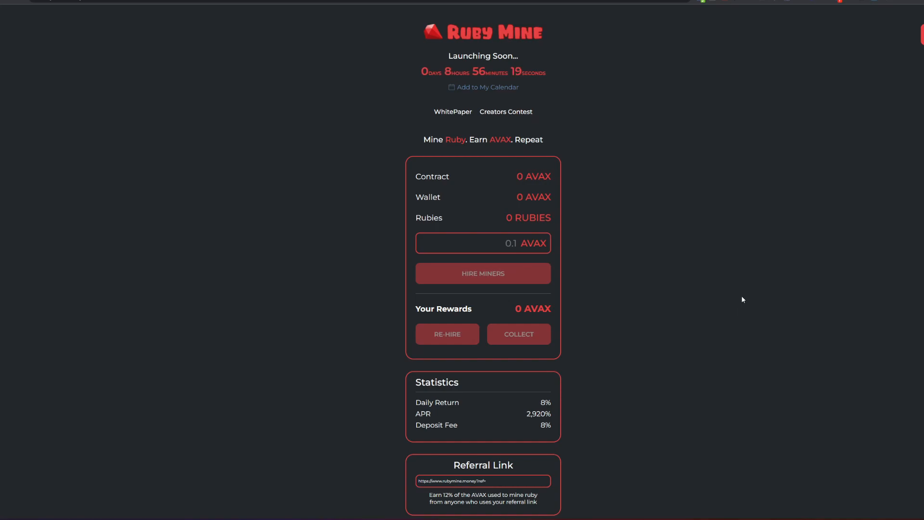
mouse_move(256, 220)
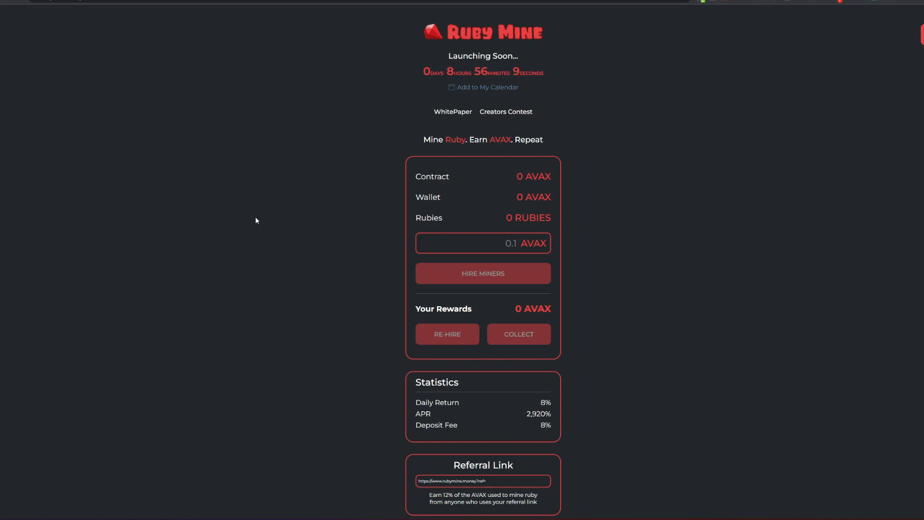
mouse_move(245, 195)
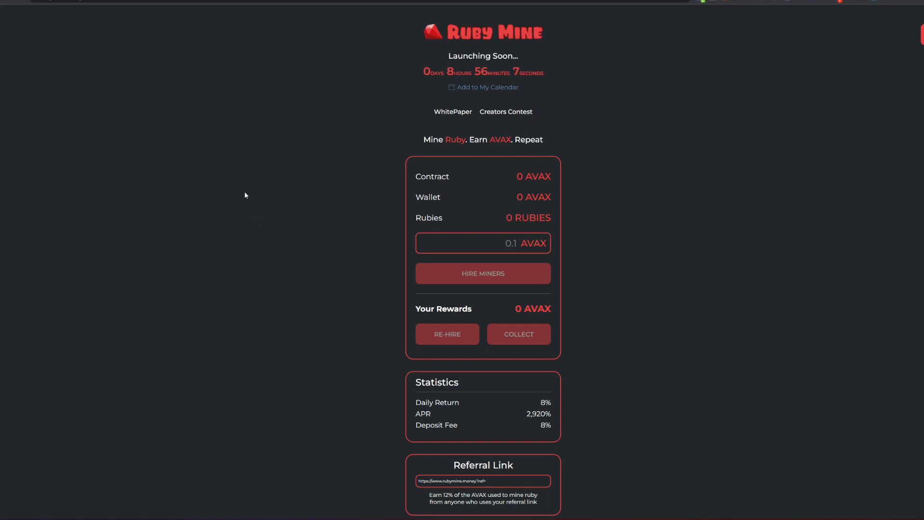
mouse_move(377, 18)
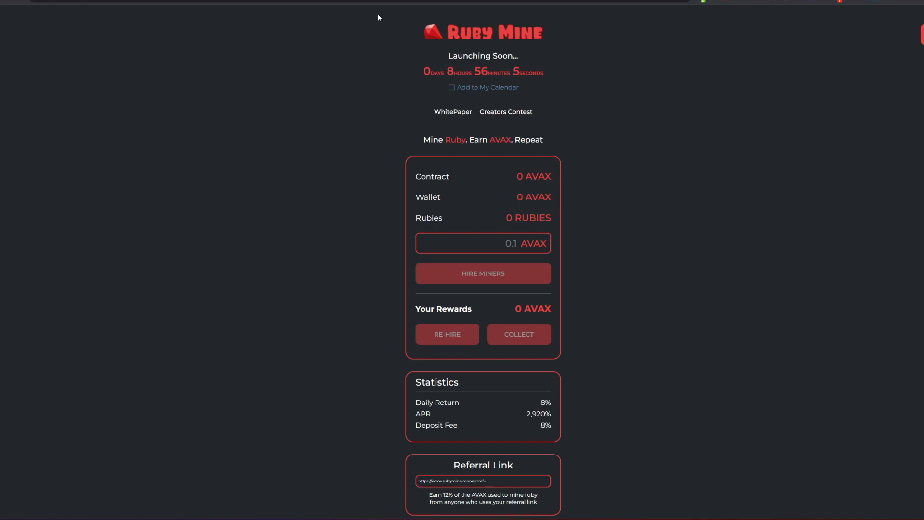
mouse_move(420, 102)
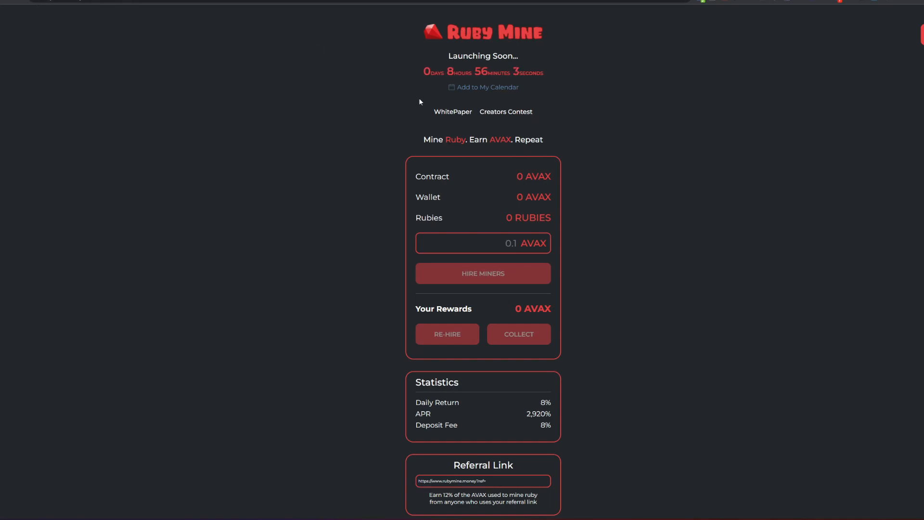
scroll("down", 3)
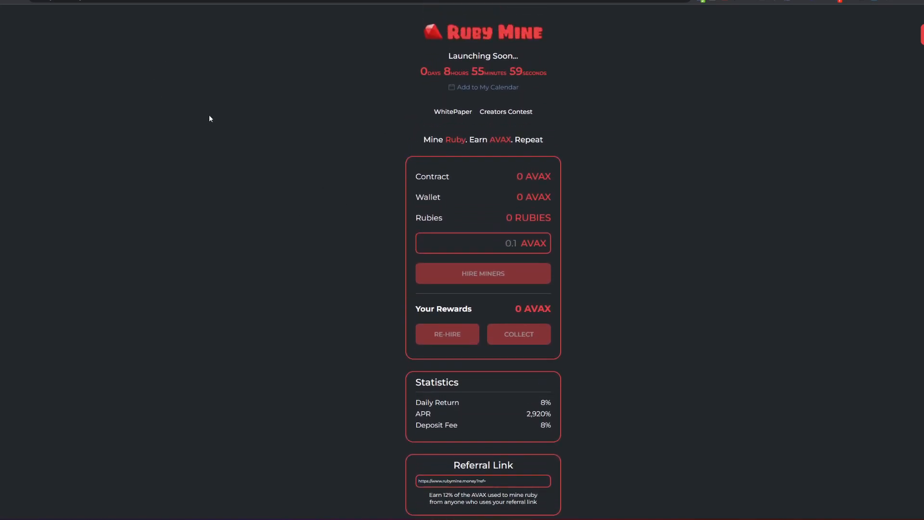
mouse_move(170, 175)
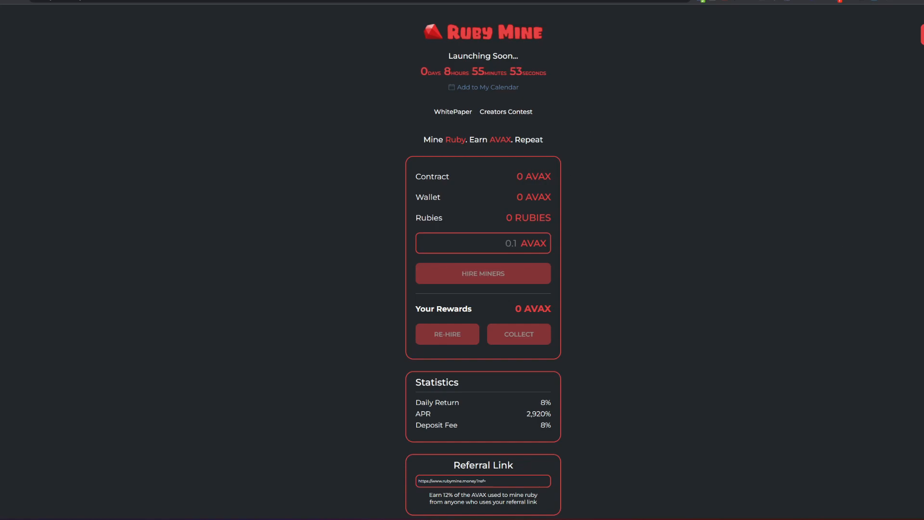
mouse_move(327, 224)
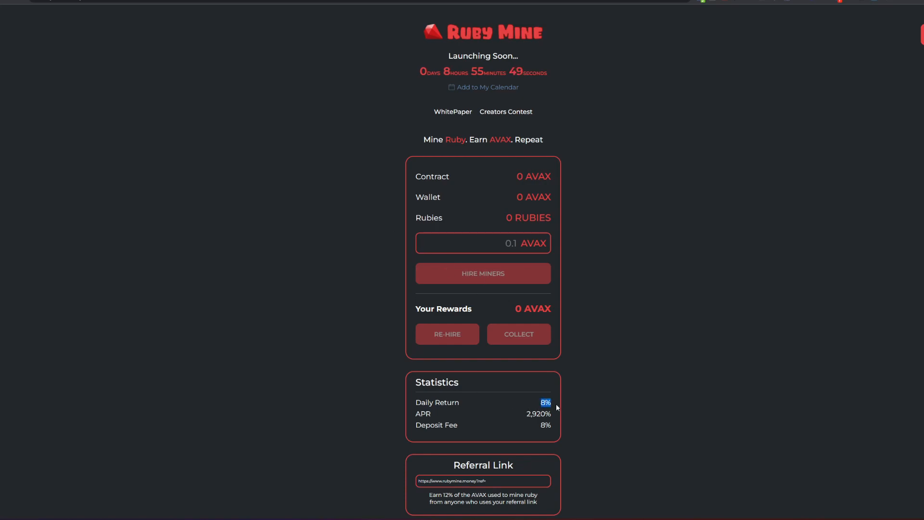
mouse_move(612, 403)
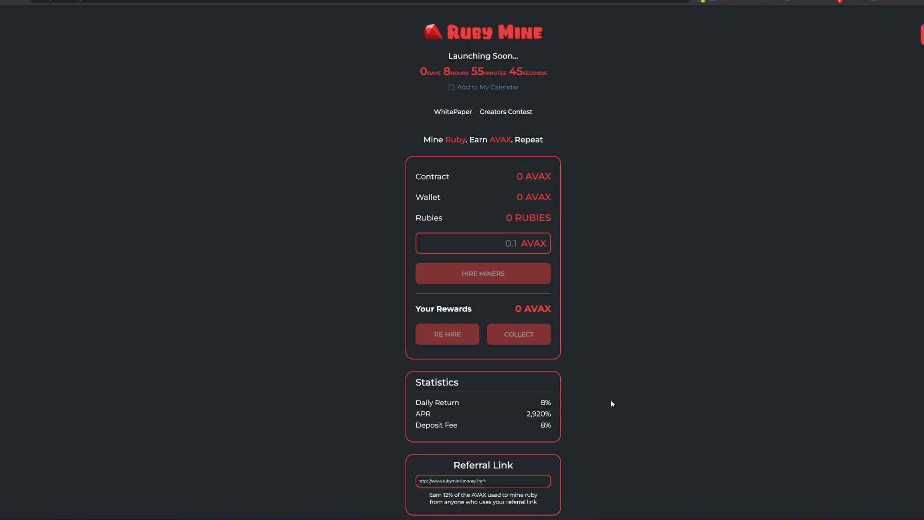
mouse_move(660, 288)
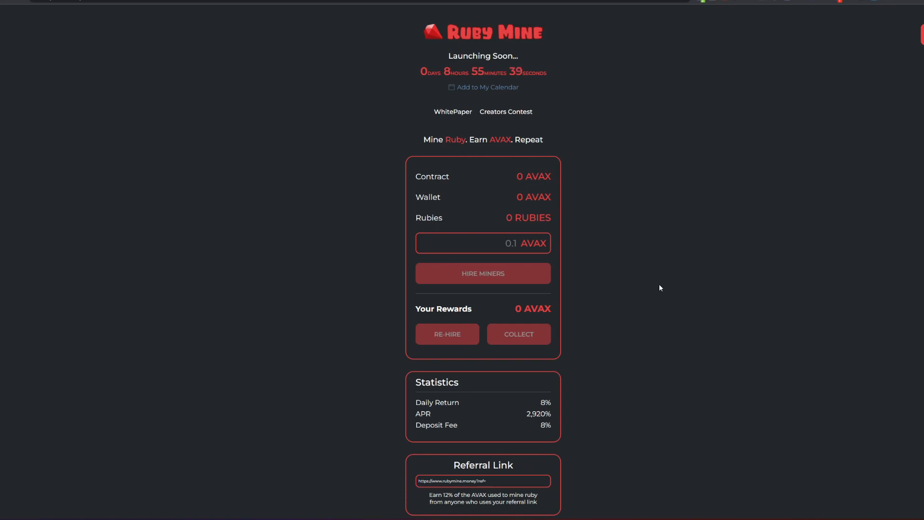
mouse_move(189, 315)
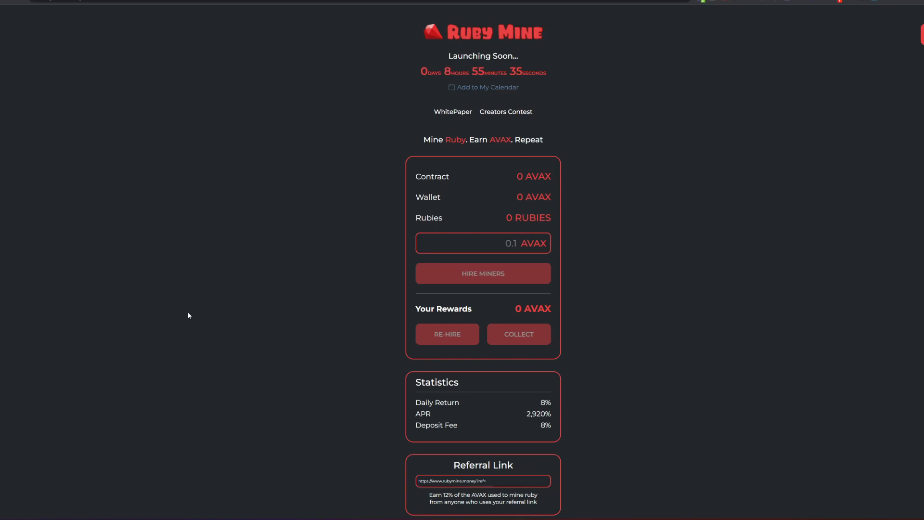
mouse_move(225, 286)
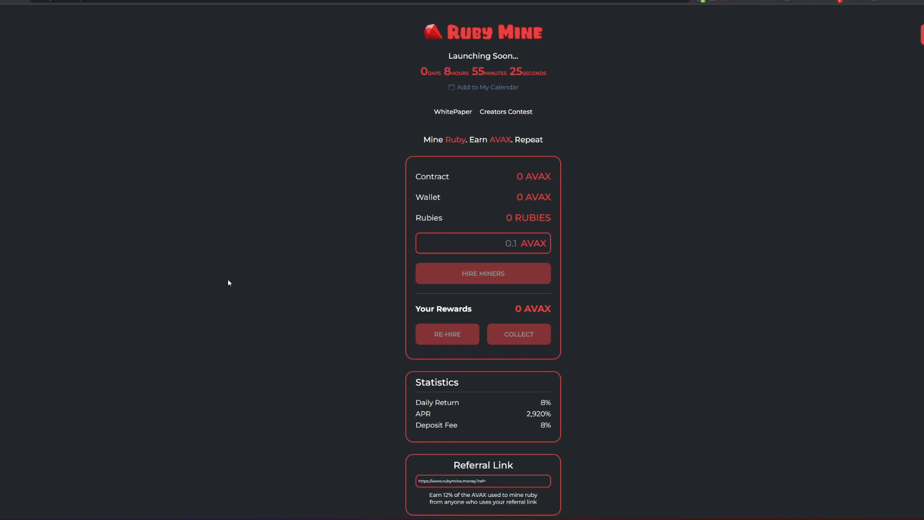
scroll("down", 3)
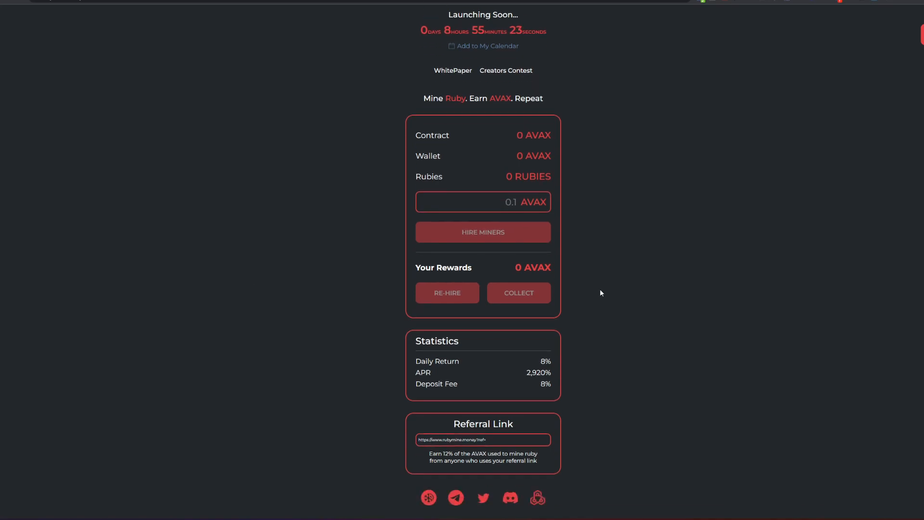
left_click(453, 70)
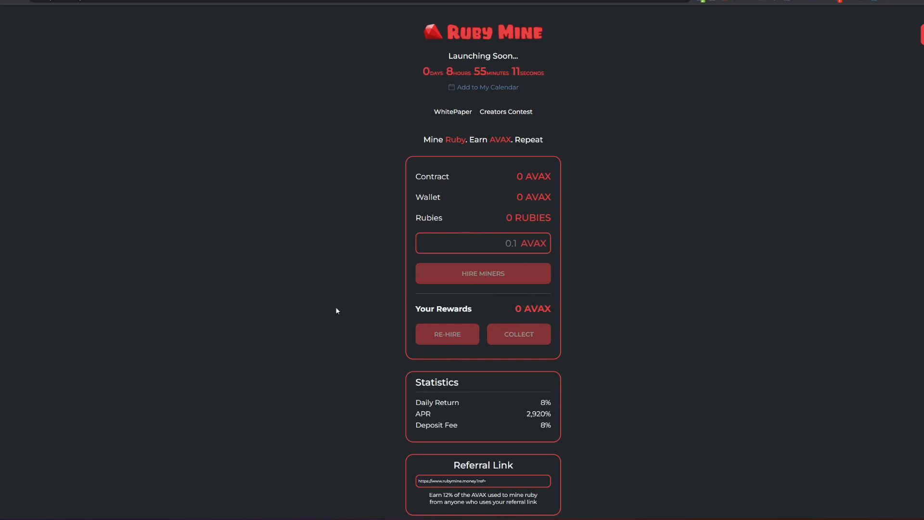
mouse_move(370, 259)
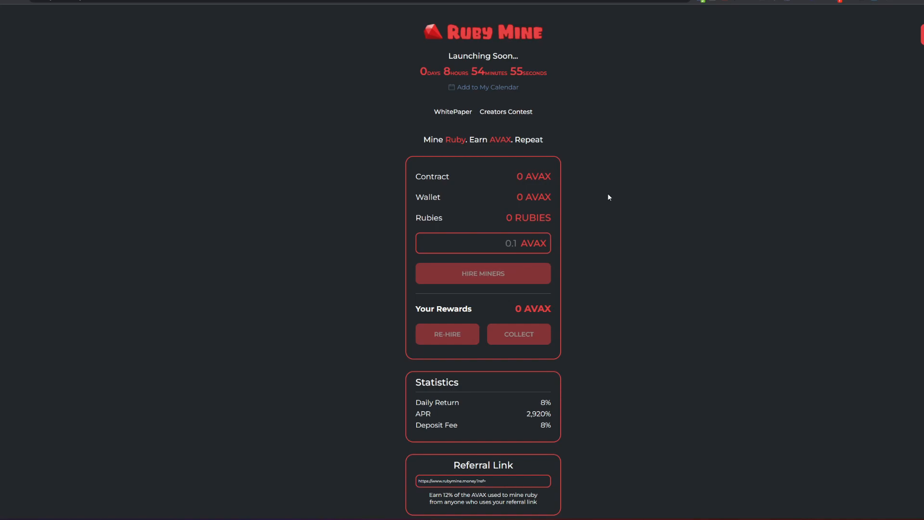
mouse_move(606, 203)
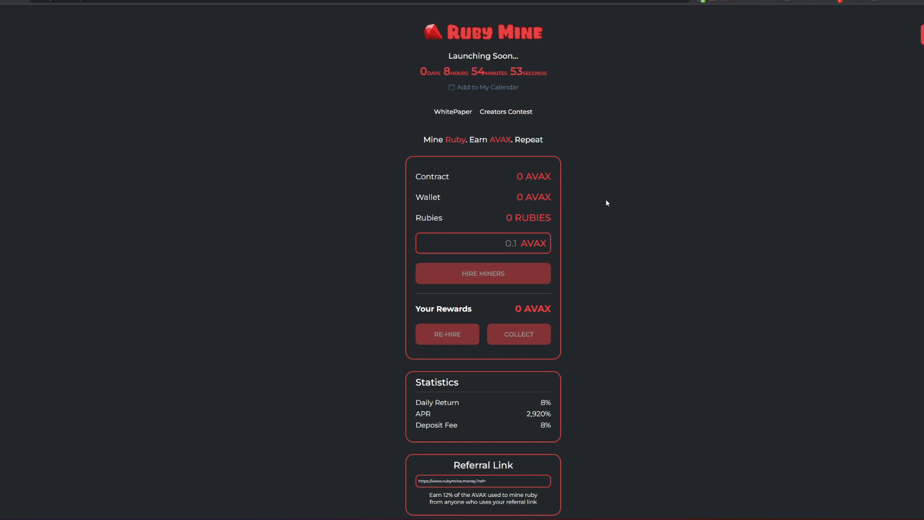
mouse_move(612, 202)
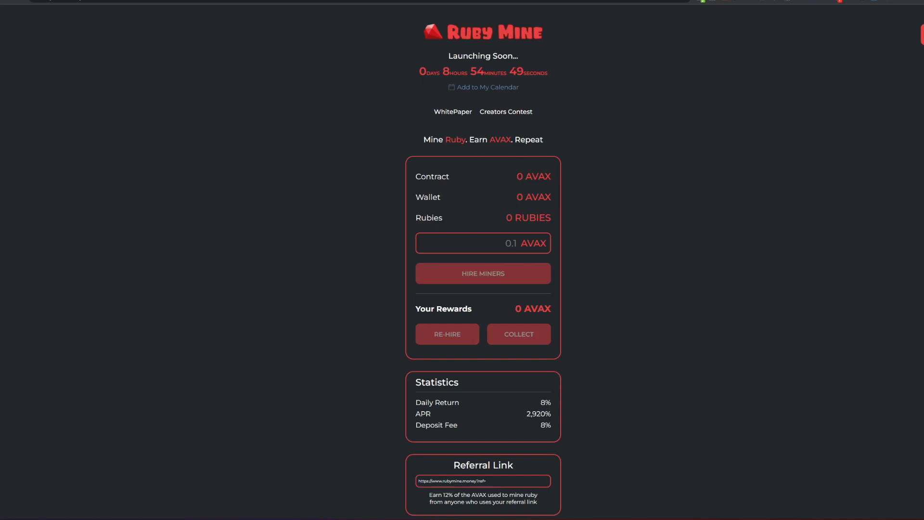
scroll("down", 3)
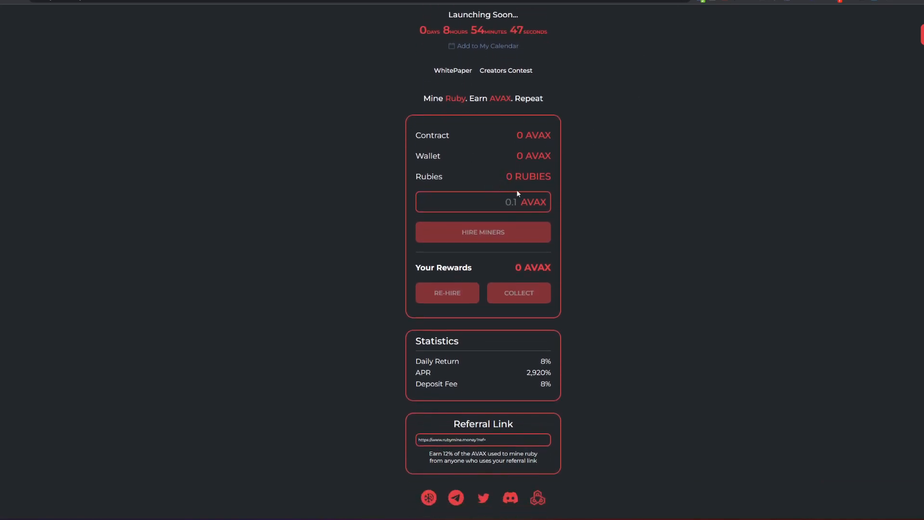
type("1")
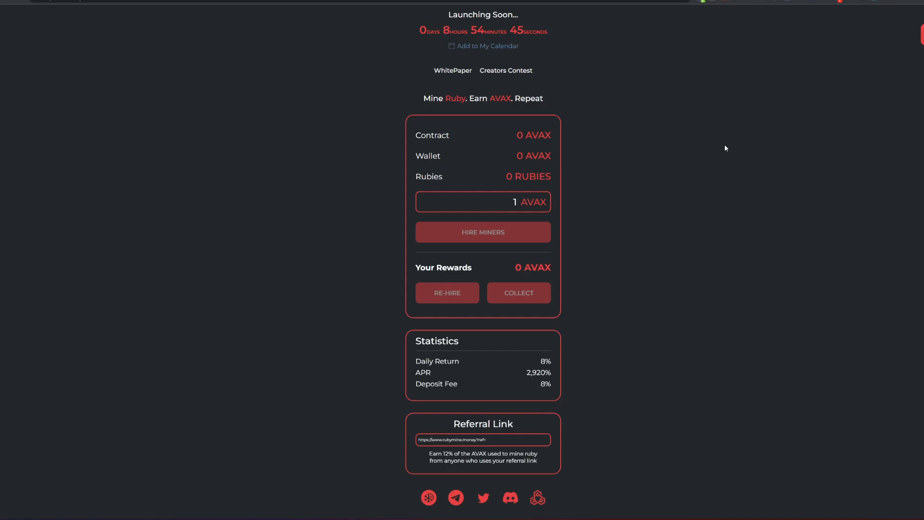
mouse_move(493, 268)
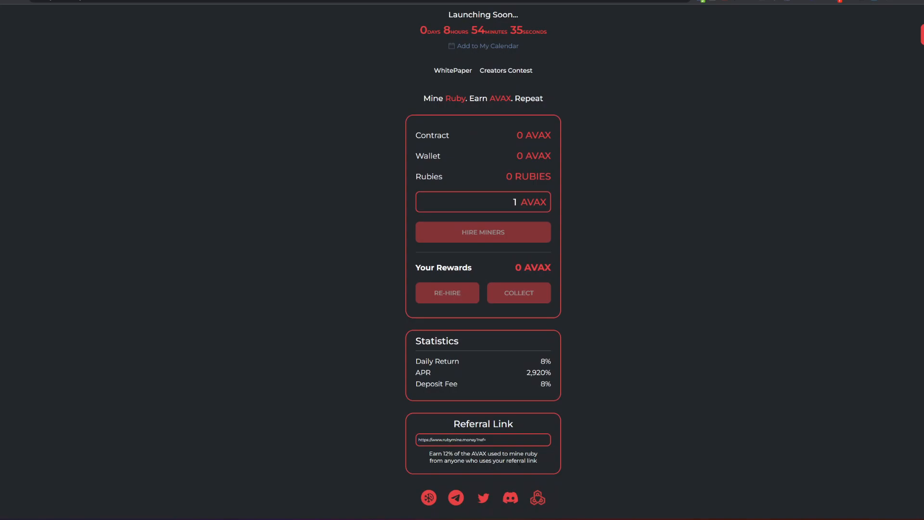
mouse_move(454, 497)
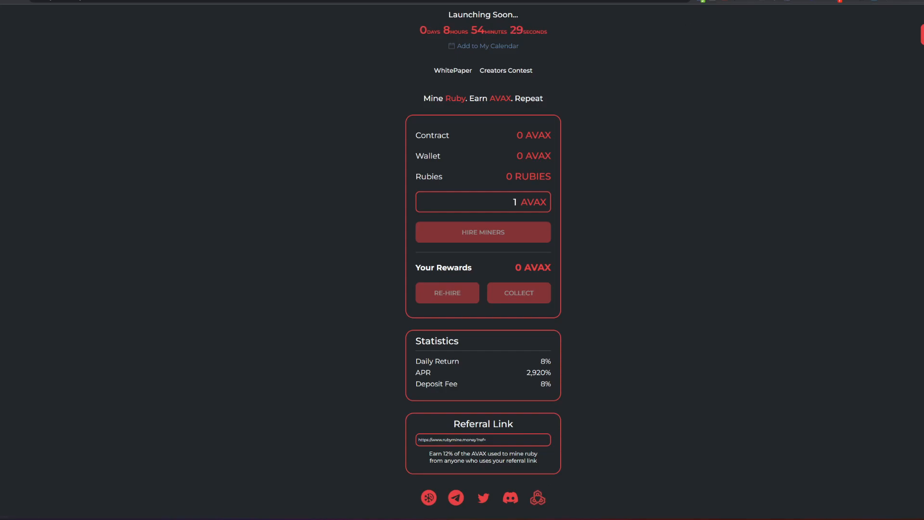
- Open Ruby Mine's Telegram group from the footer and cancel the desktop-app prompt
left_click(456, 497)
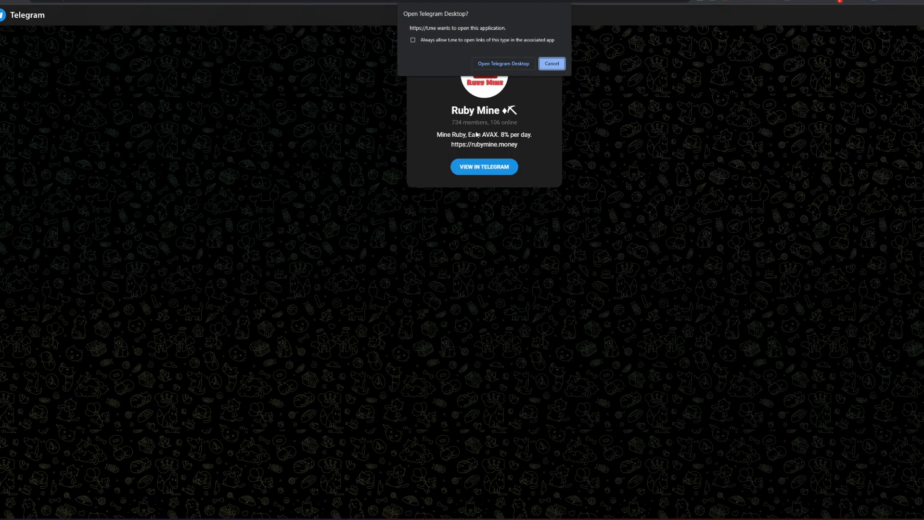
left_click(551, 64)
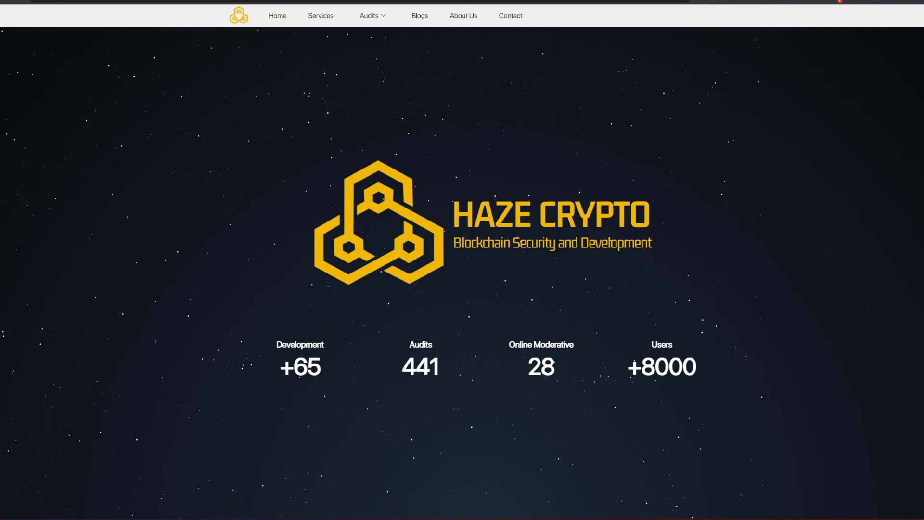
- Go to hazecrypto.net/audit/rubymine through the address bar
left_click(370, 15)
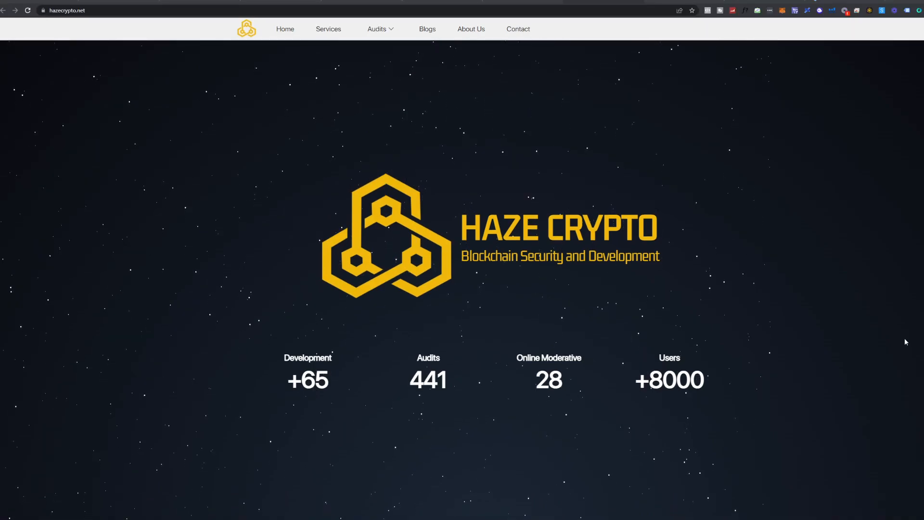
left_click(73, 10)
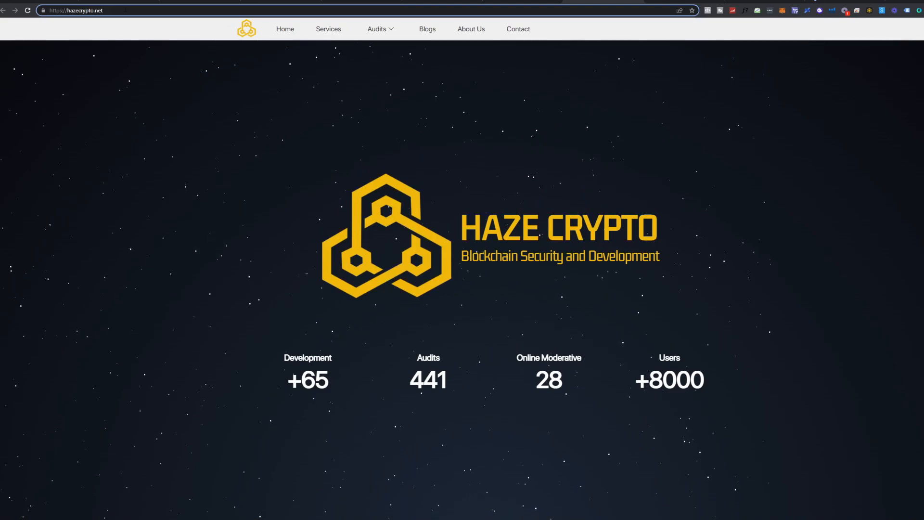
mouse_move(192, 160)
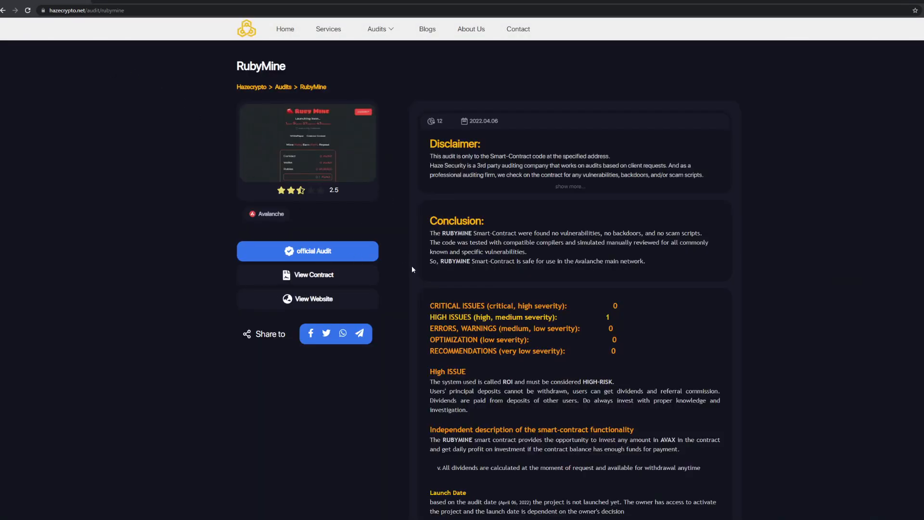
left_click(86, 10)
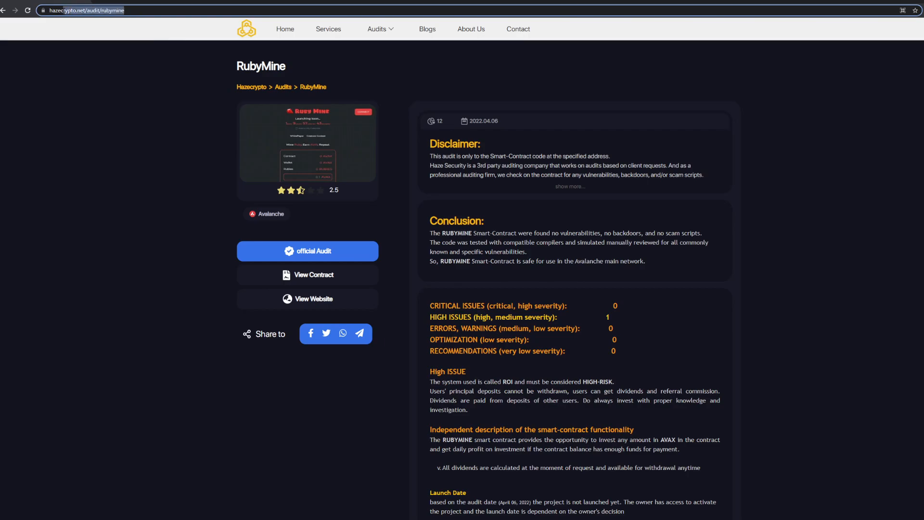
left_click(86, 10)
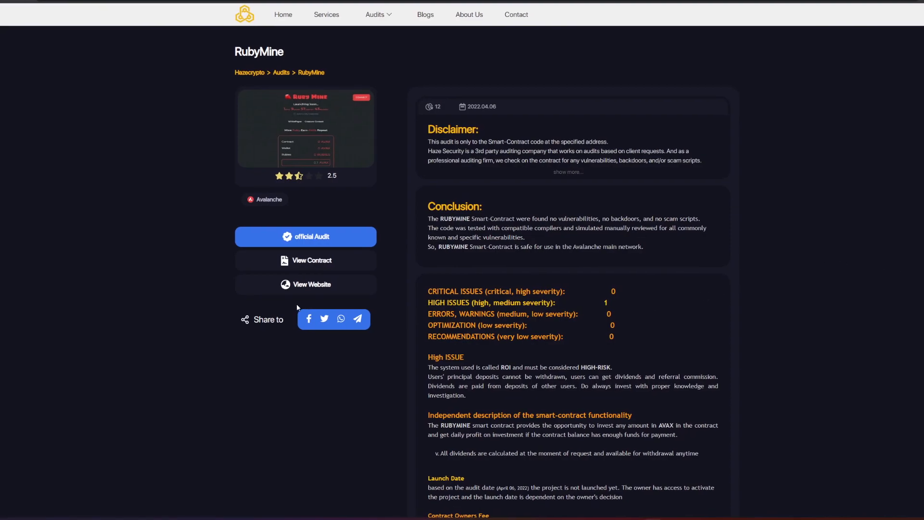
mouse_move(32, 282)
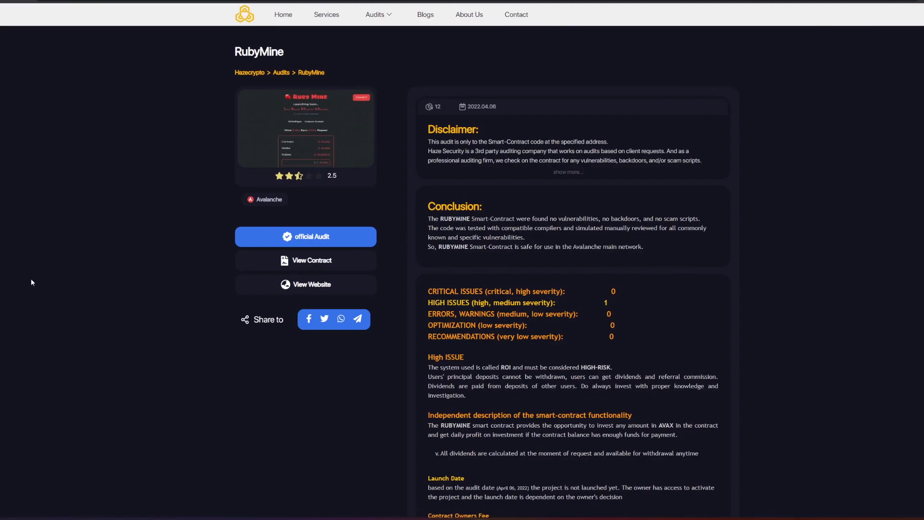
mouse_move(218, 315)
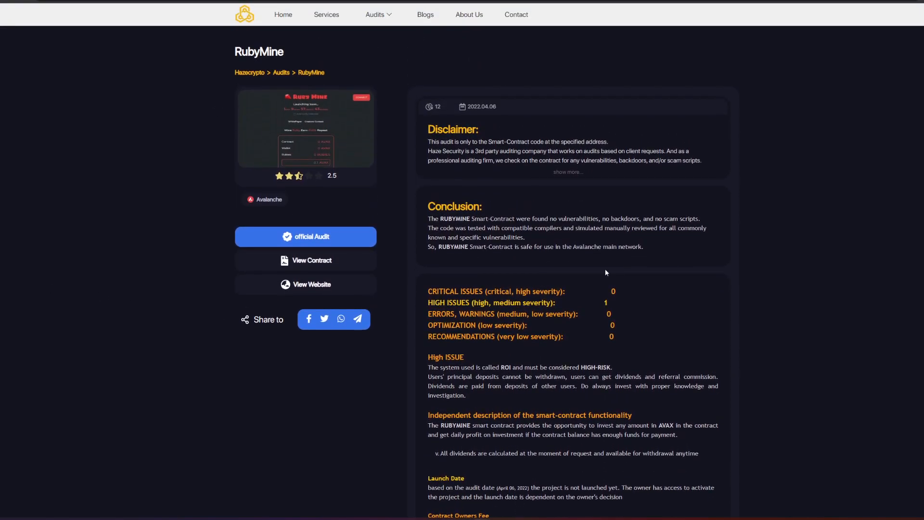
- Scroll to the High issue and 8% fee sections, highlighting then clearing the deposit sentence
scroll("down", 3)
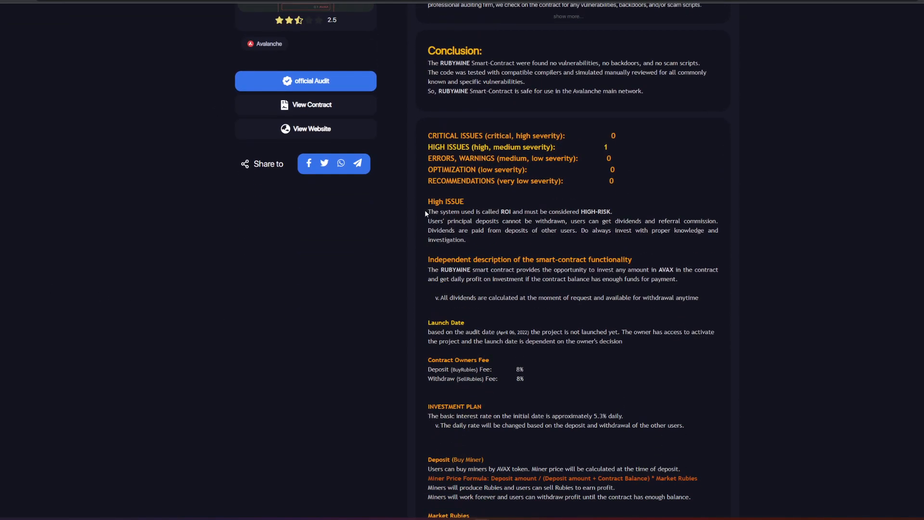
mouse_move(482, 240)
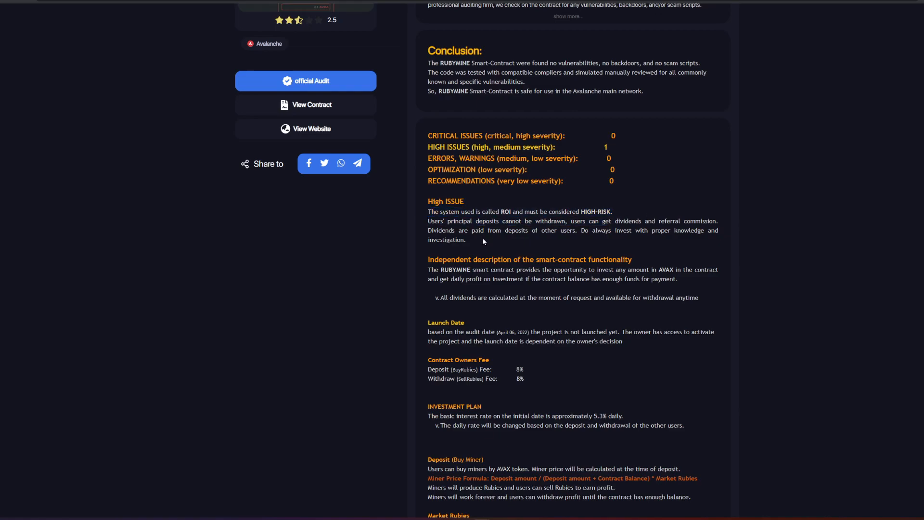
left_click_drag(428, 220, 694, 220)
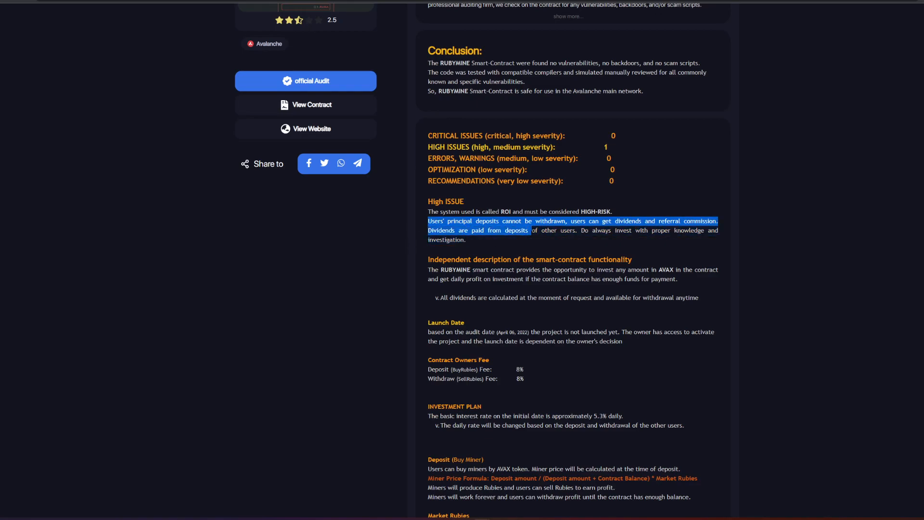
left_click(664, 250)
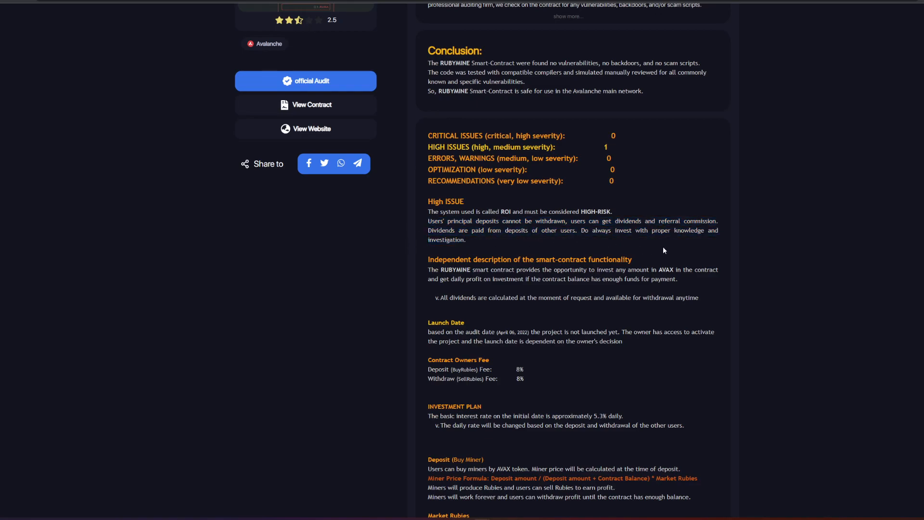
mouse_move(596, 254)
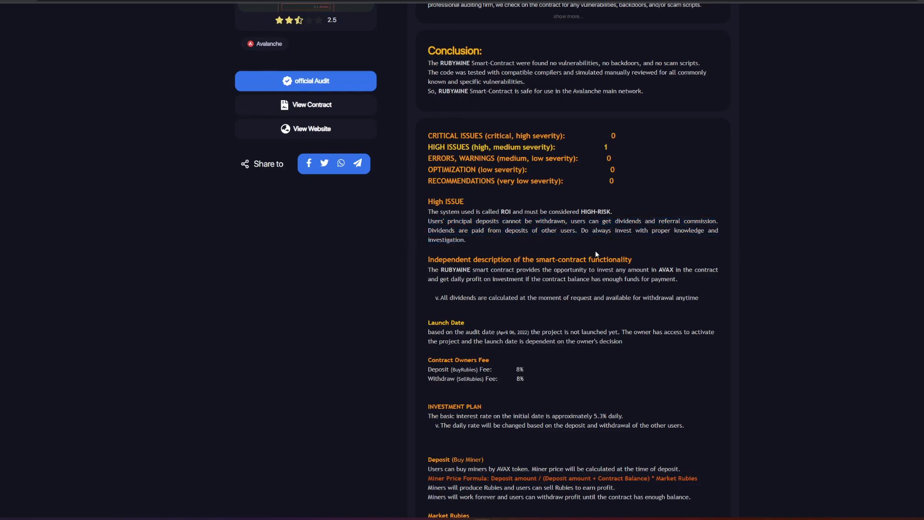
mouse_move(476, 252)
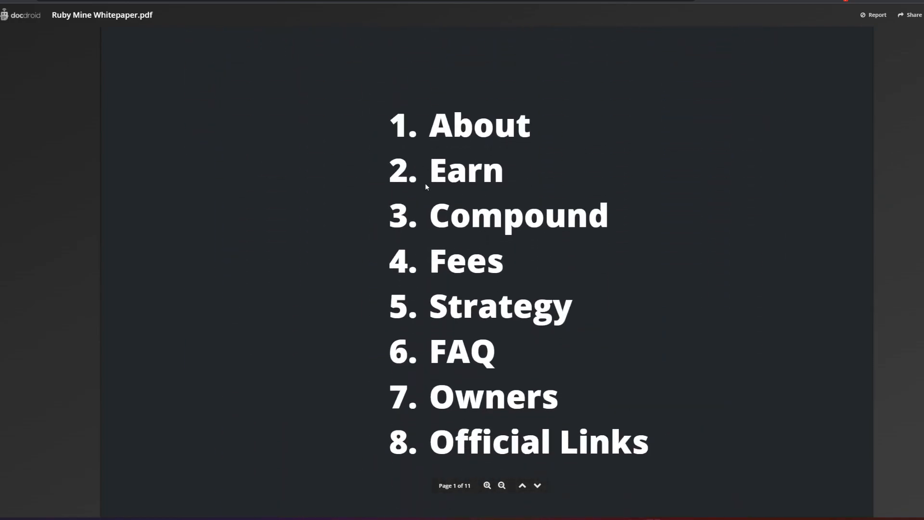
mouse_move(366, 257)
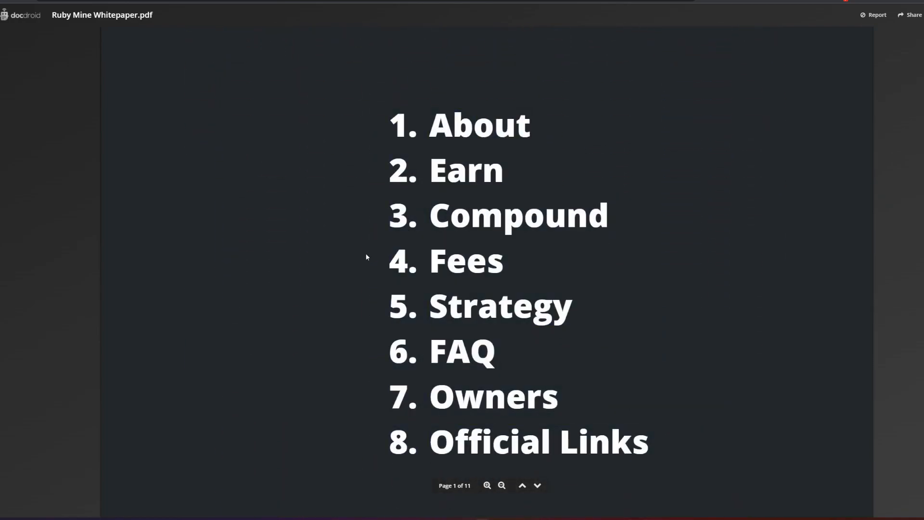
- Page past the About, Referral, Compound and Fees pages to page 6
scroll("down", 3)
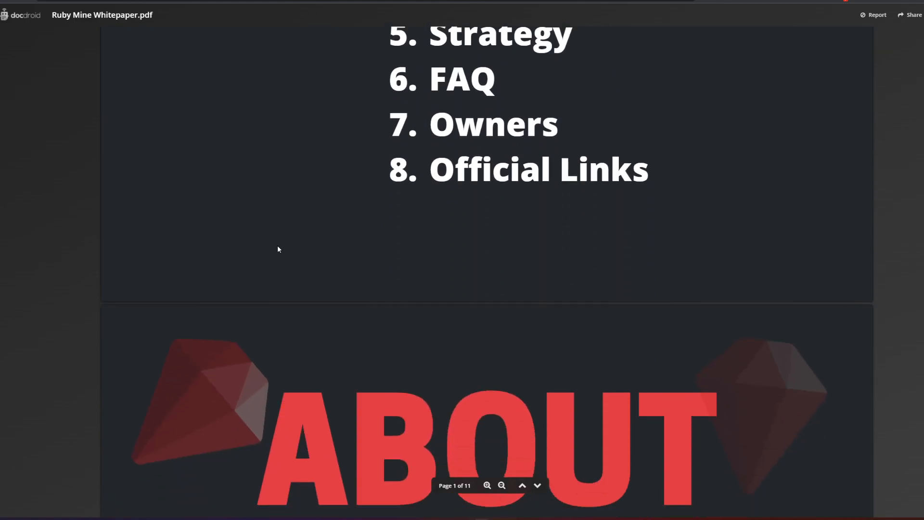
scroll("down", 3)
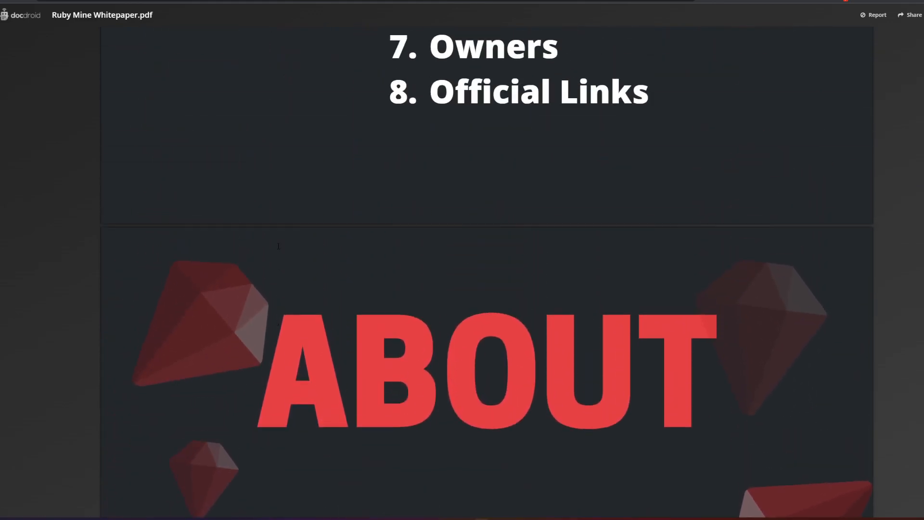
scroll("down", 3)
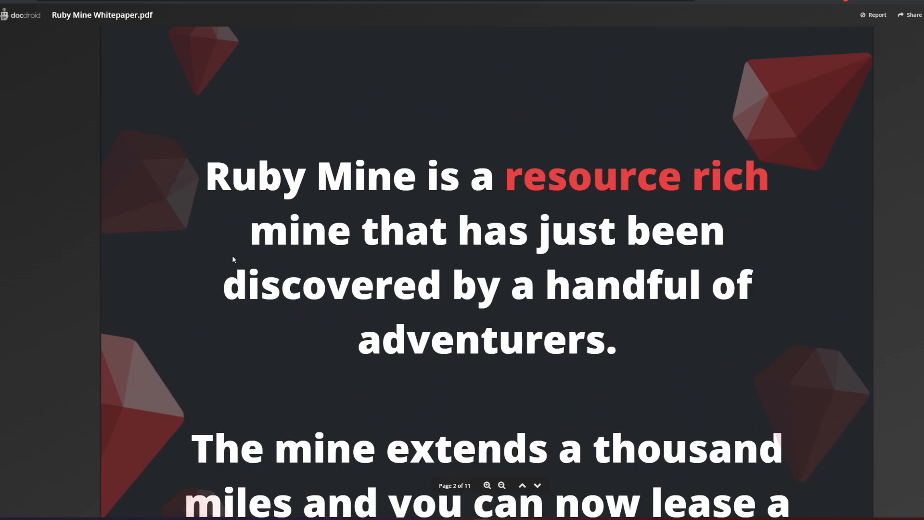
scroll("down", 3)
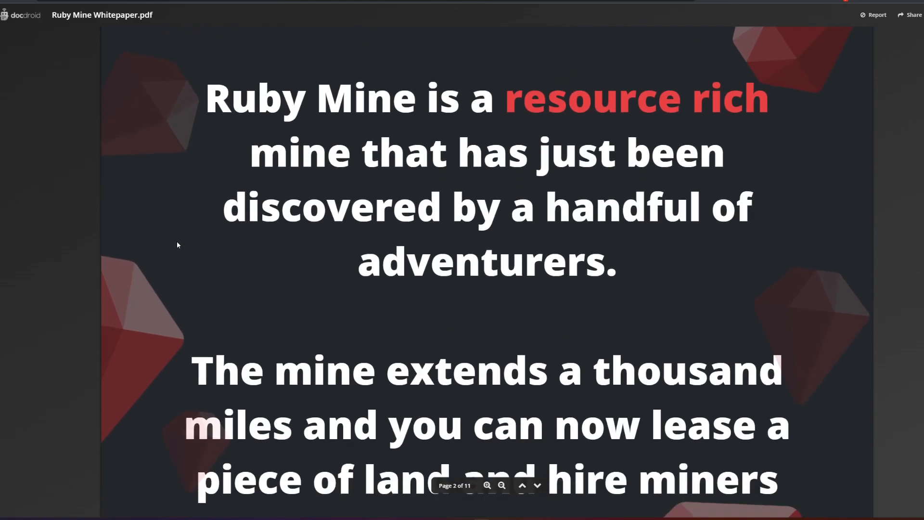
scroll("down", 3)
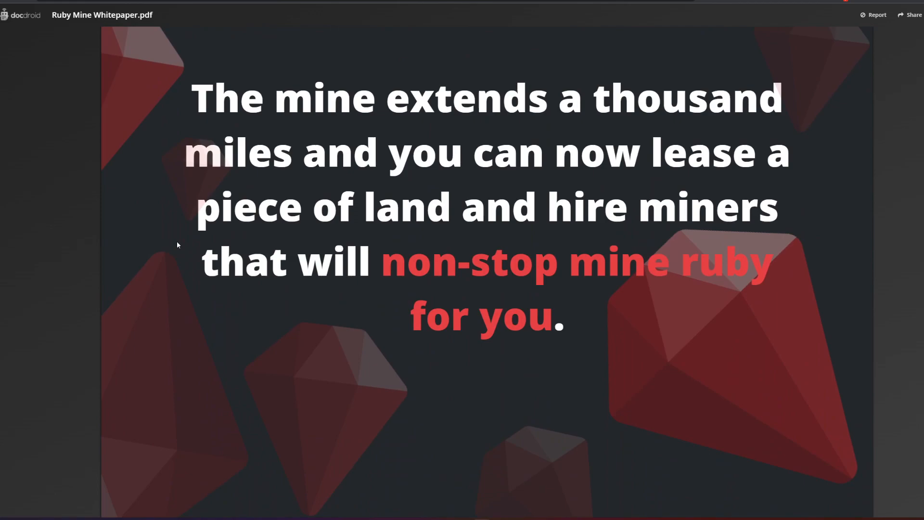
mouse_move(158, 290)
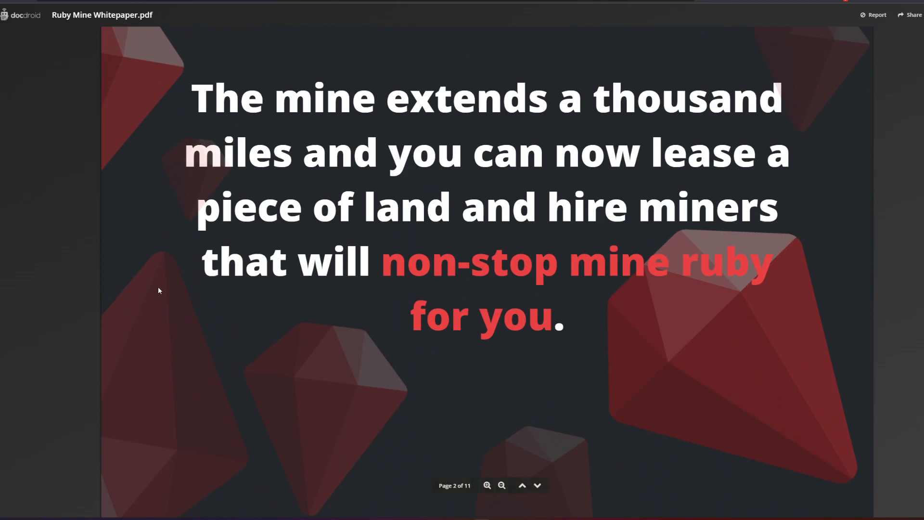
left_click(537, 485)
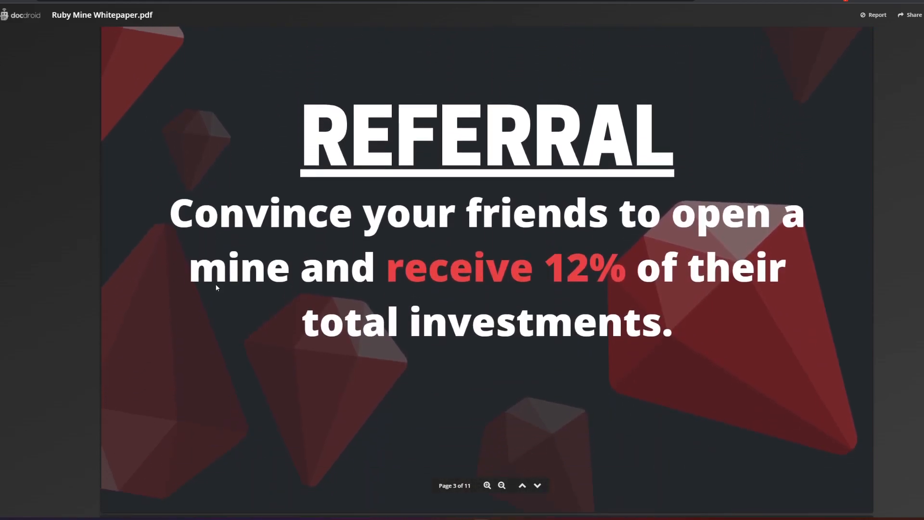
scroll("down", 3)
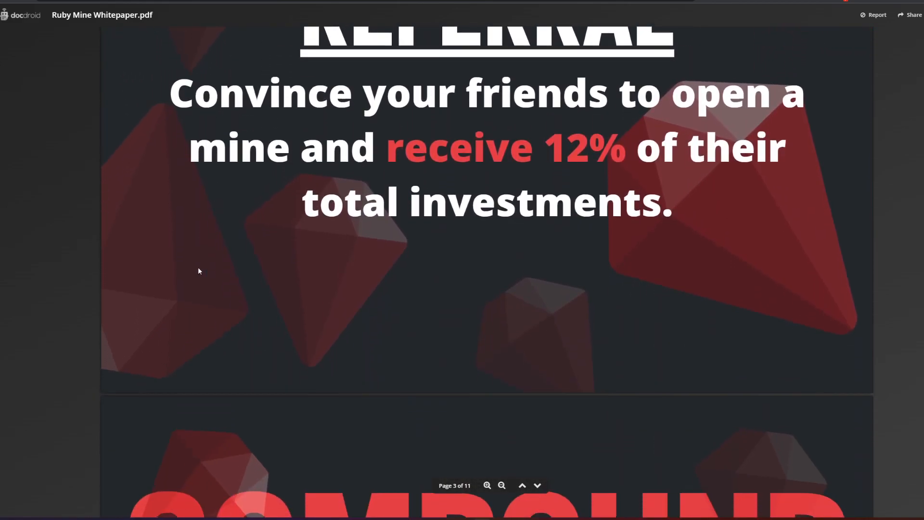
scroll("down", 3)
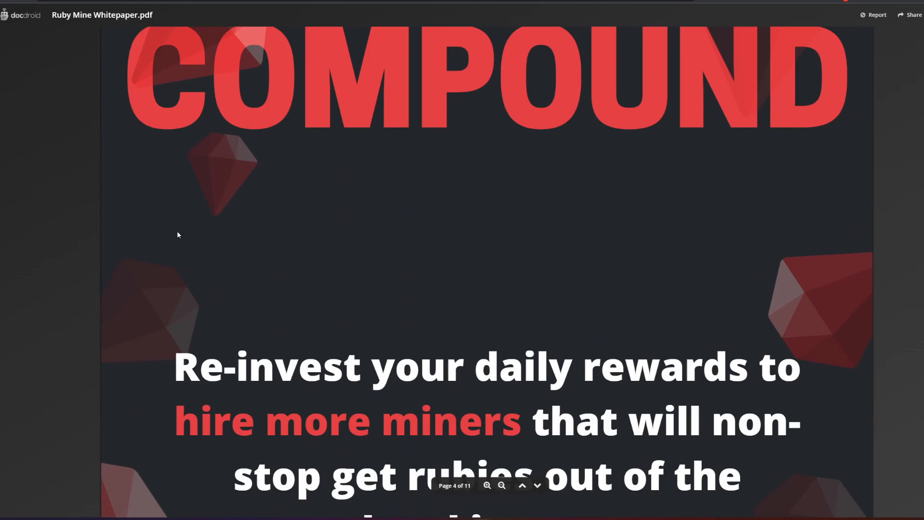
scroll("down", 3)
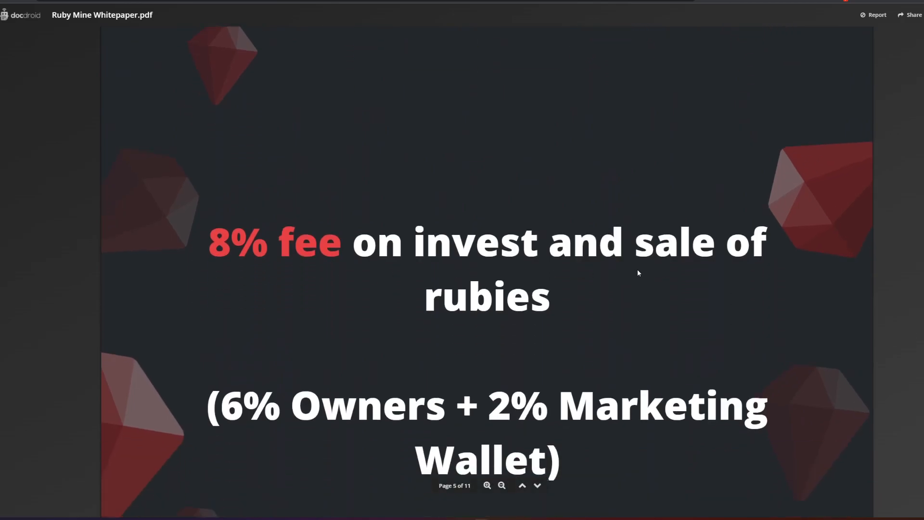
scroll("down", 3)
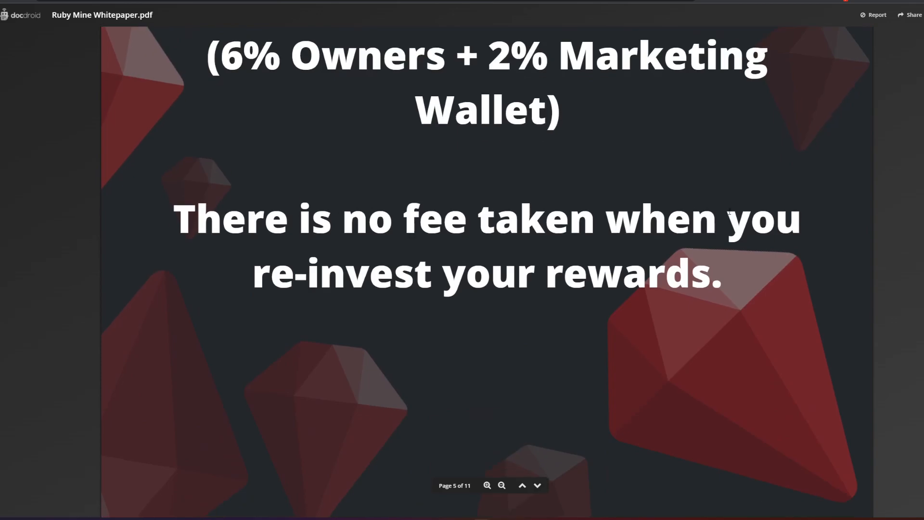
left_click(535, 485)
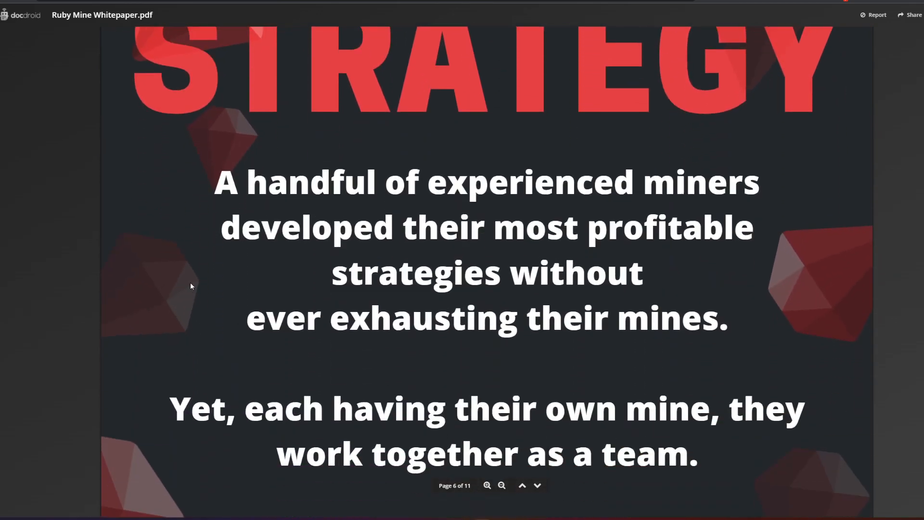
mouse_move(162, 204)
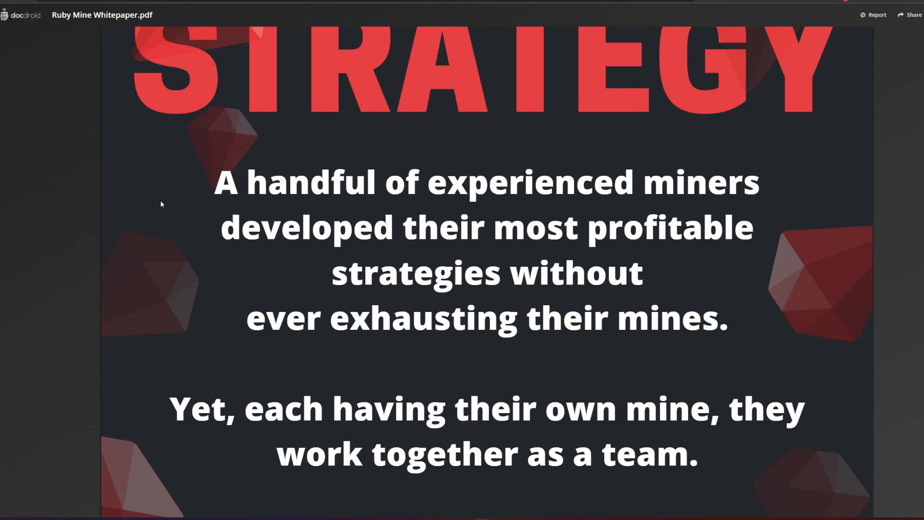
- Highlight the 're-hire miners 6 times per week' strategy line, then scroll toward the FAQ
scroll("down", 3)
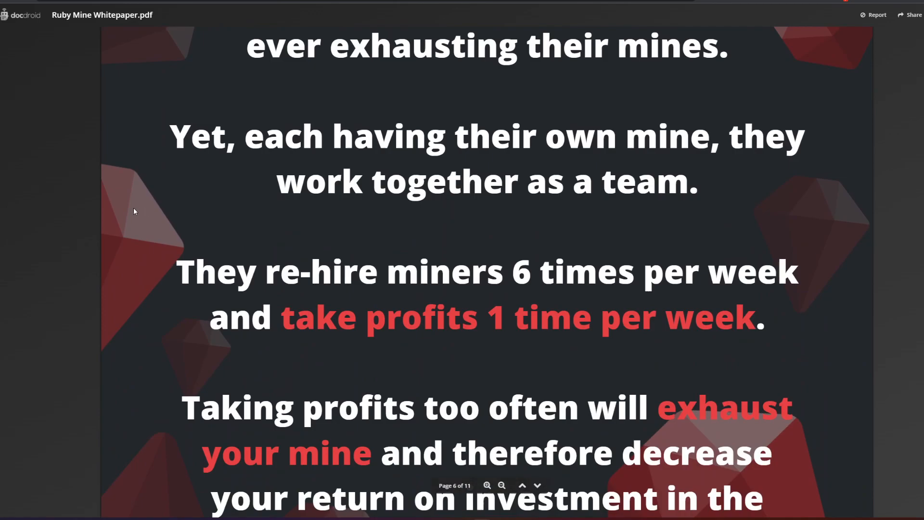
left_click_drag(200, 271, 754, 318)
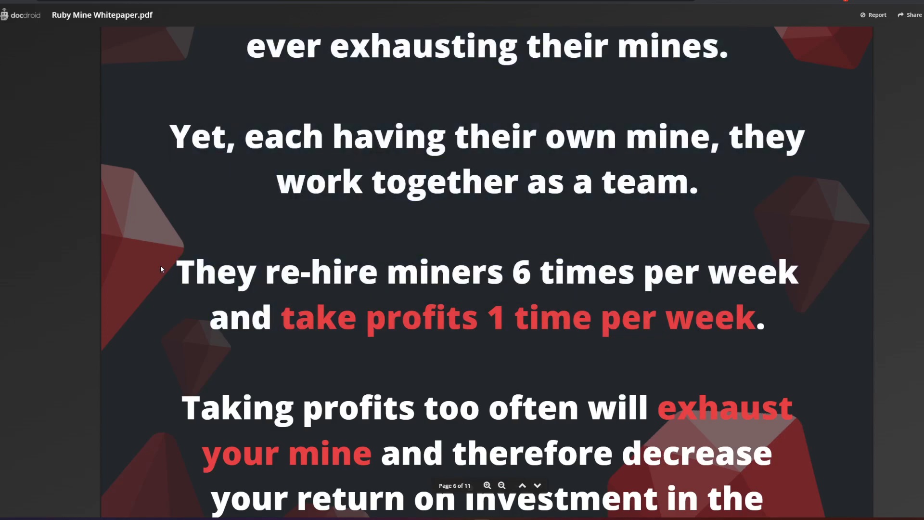
left_click_drag(176, 271, 530, 271)
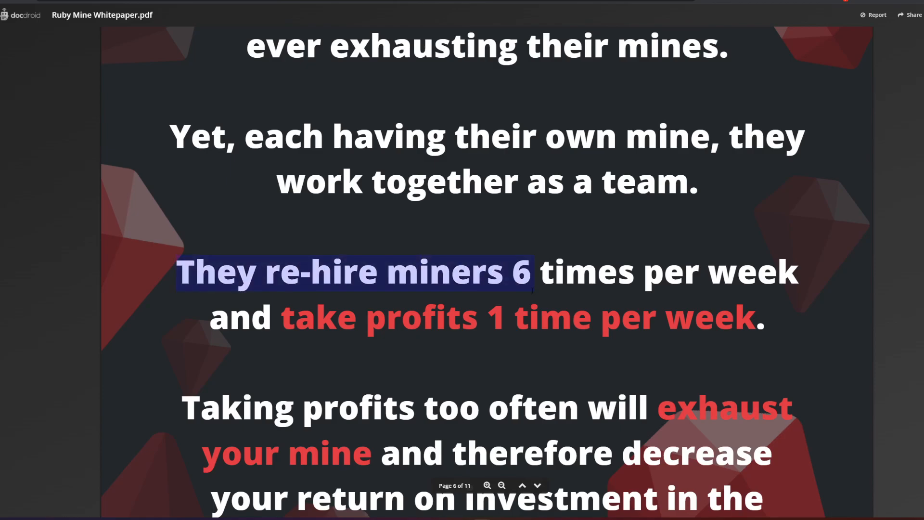
left_click_drag(530, 271, 790, 272)
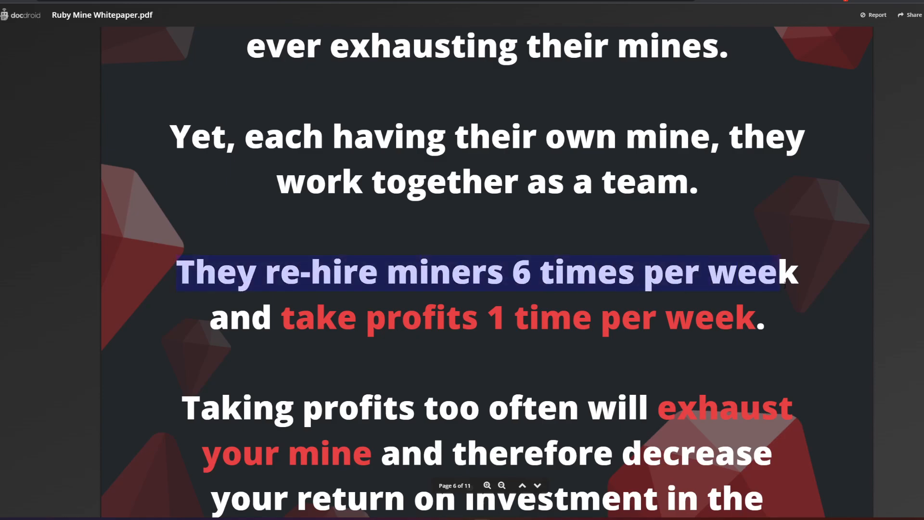
scroll("down", 3)
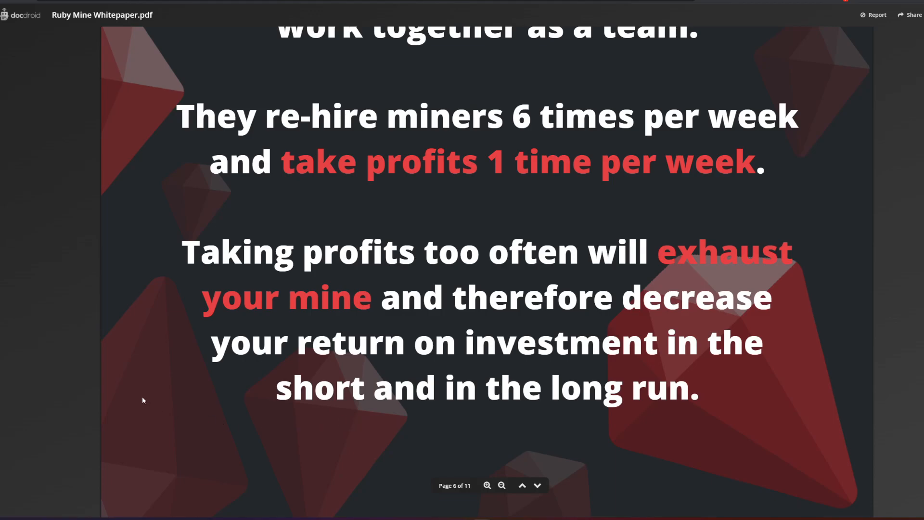
mouse_move(132, 365)
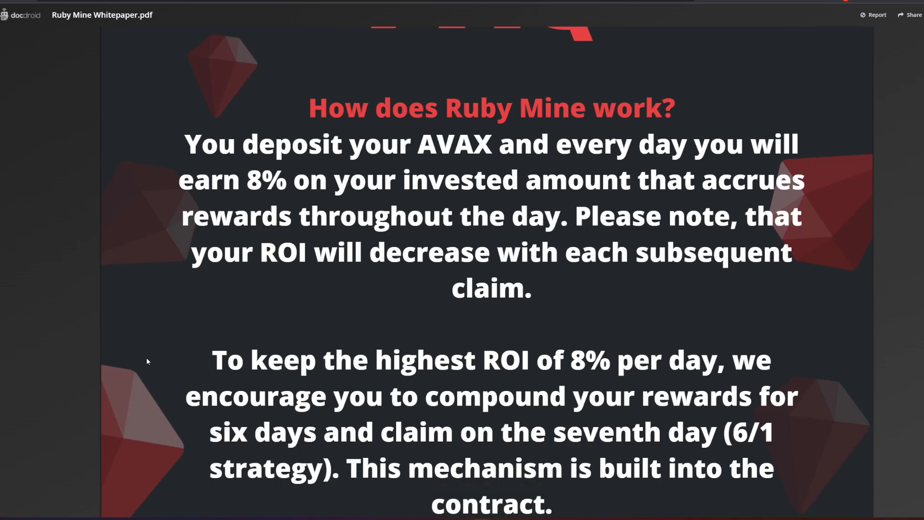
- Scroll from page 7's 0.1 AVAX minimum answer to page 8's anti-whale question
scroll("down", 3)
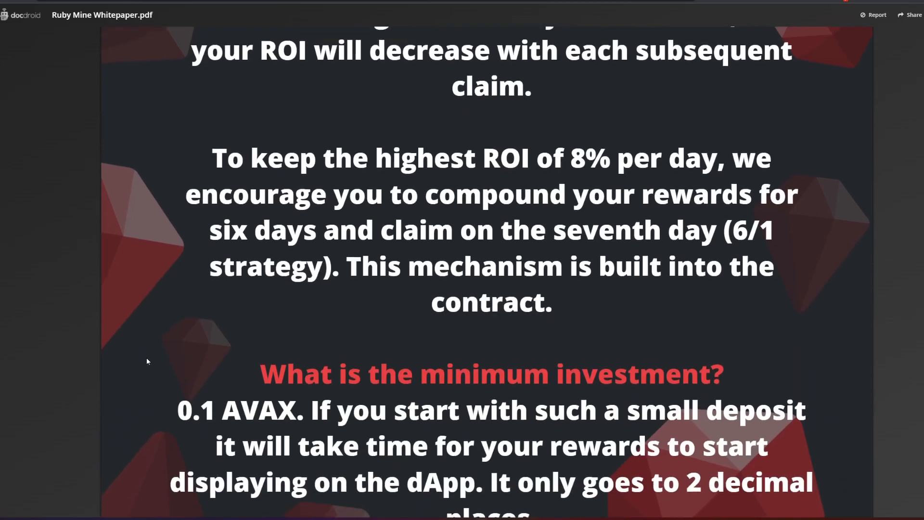
scroll("down", 3)
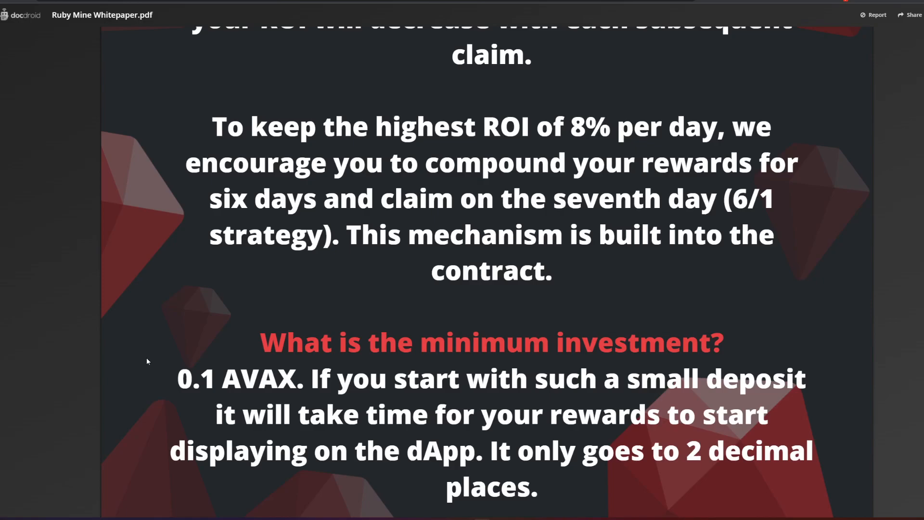
scroll("down", 3)
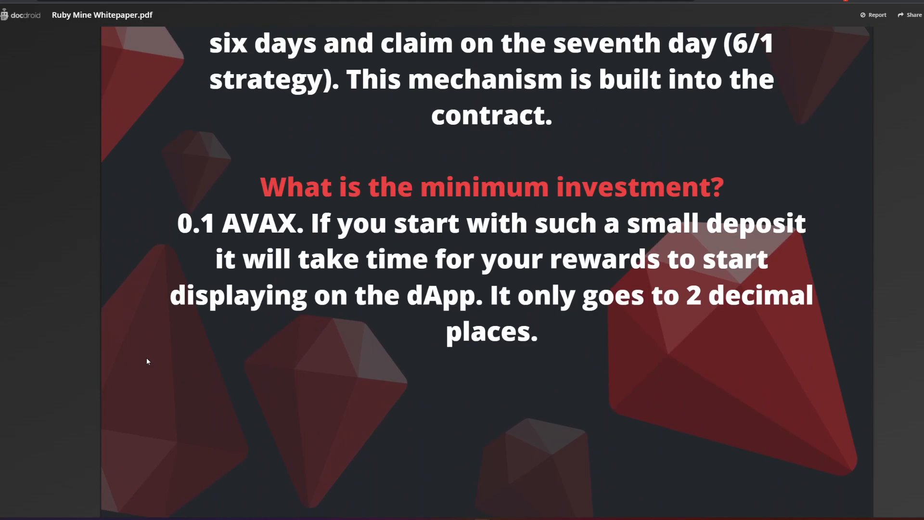
mouse_move(168, 402)
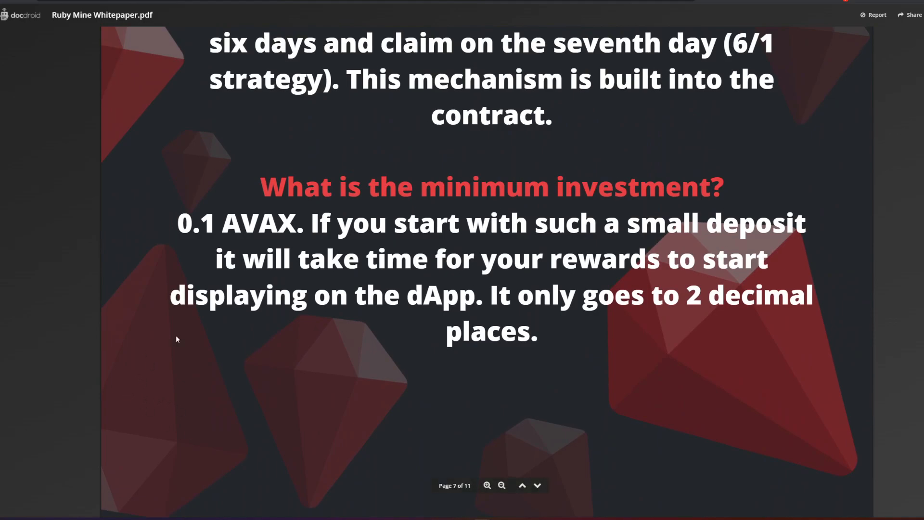
mouse_move(243, 358)
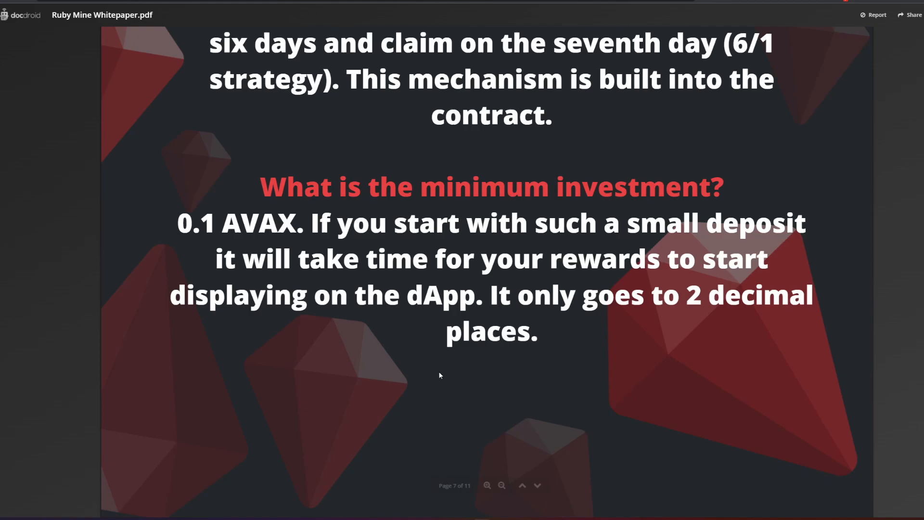
scroll("down", 3)
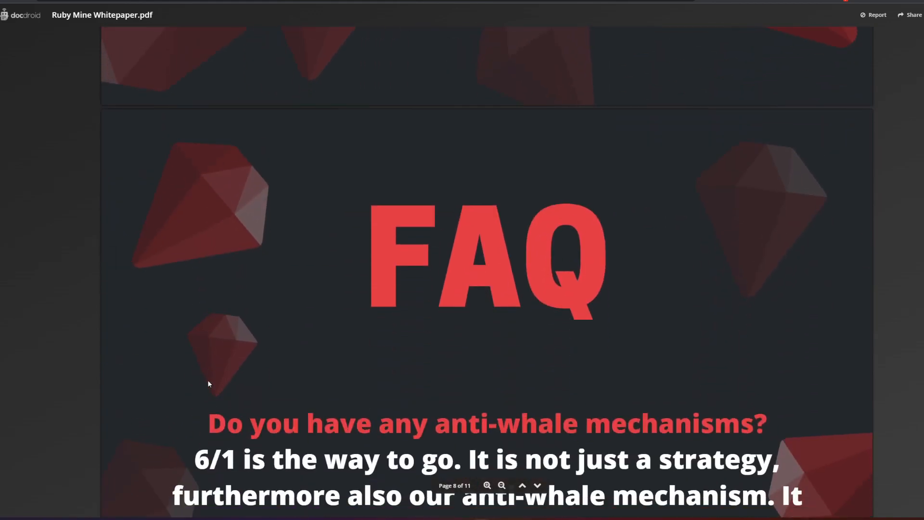
- Read the FAQ answers on pages 8 and 9, then jump to page 11
scroll("down", 3)
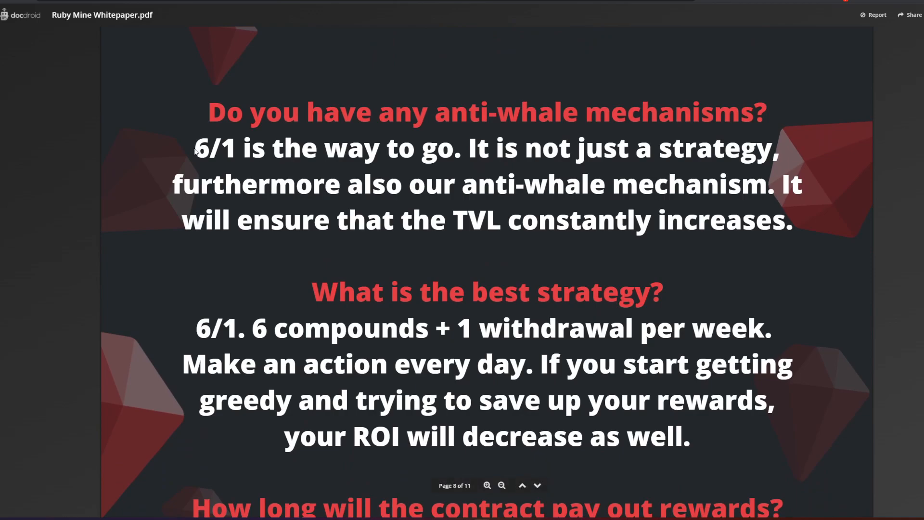
mouse_move(313, 203)
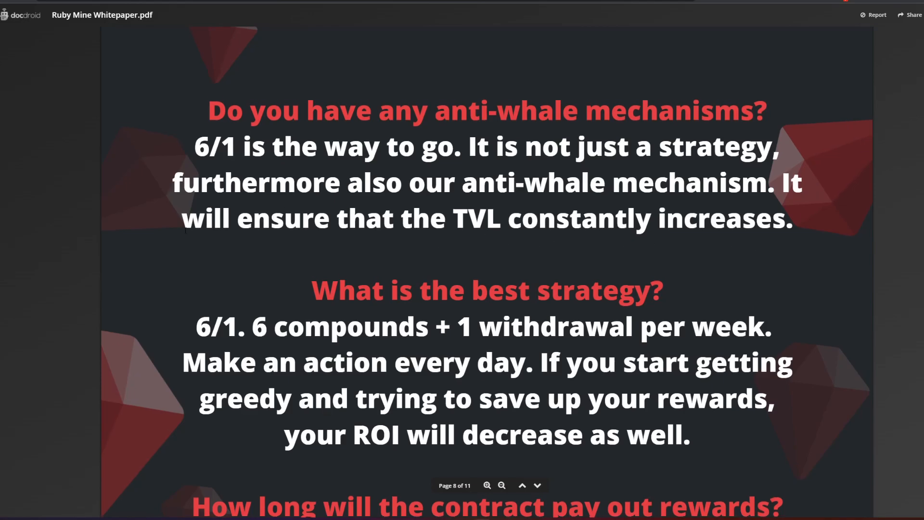
scroll("down", 3)
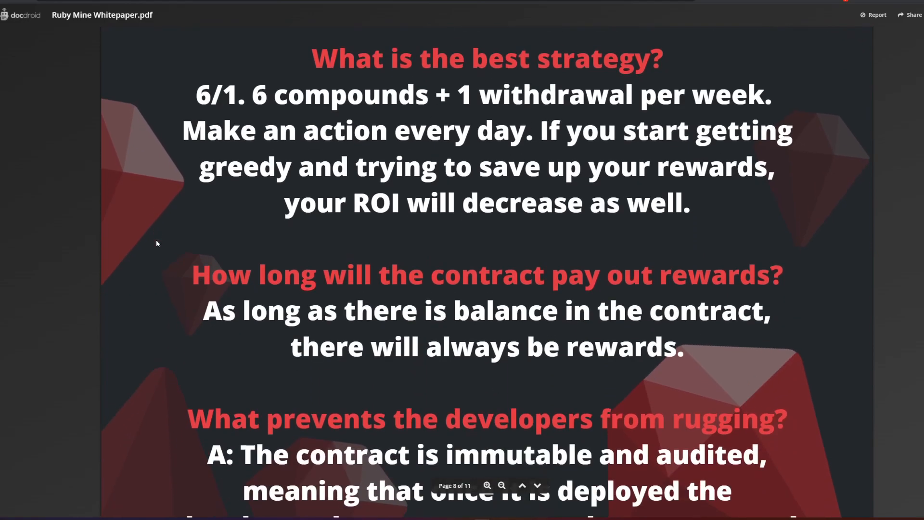
scroll("down", 3)
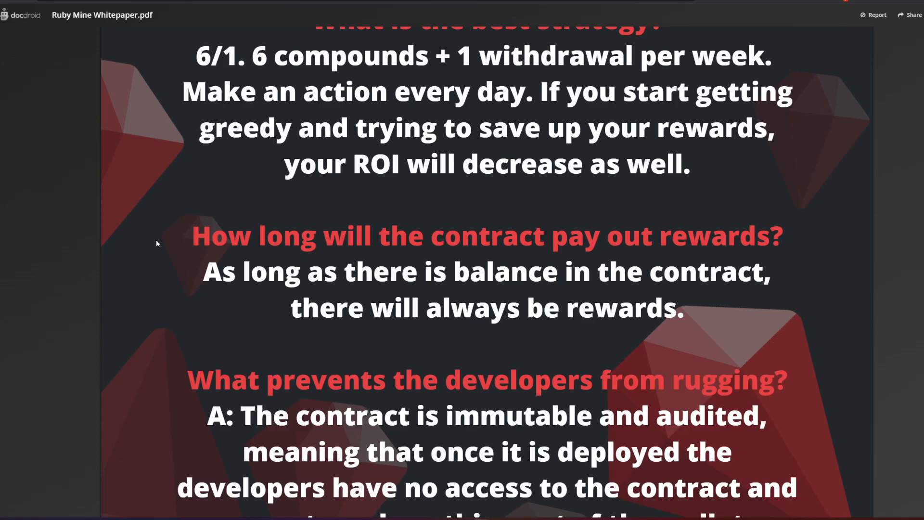
scroll("down", 3)
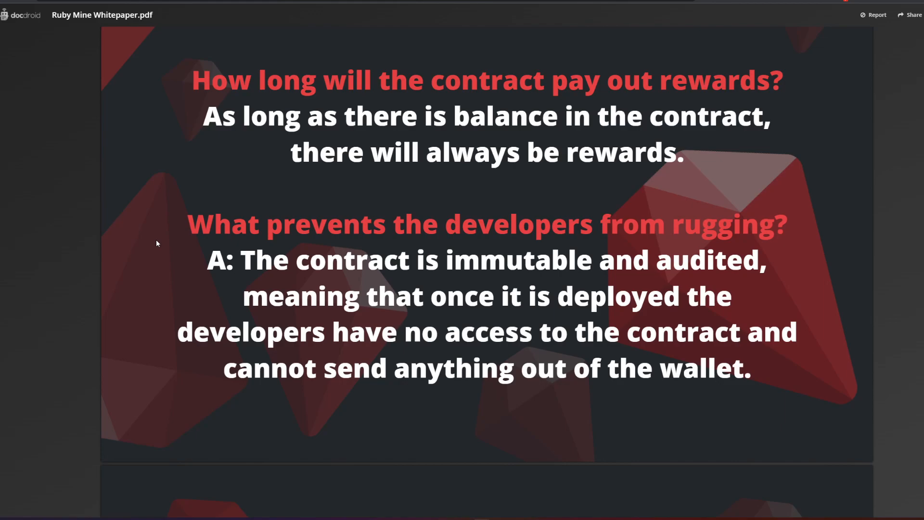
scroll("down", 3)
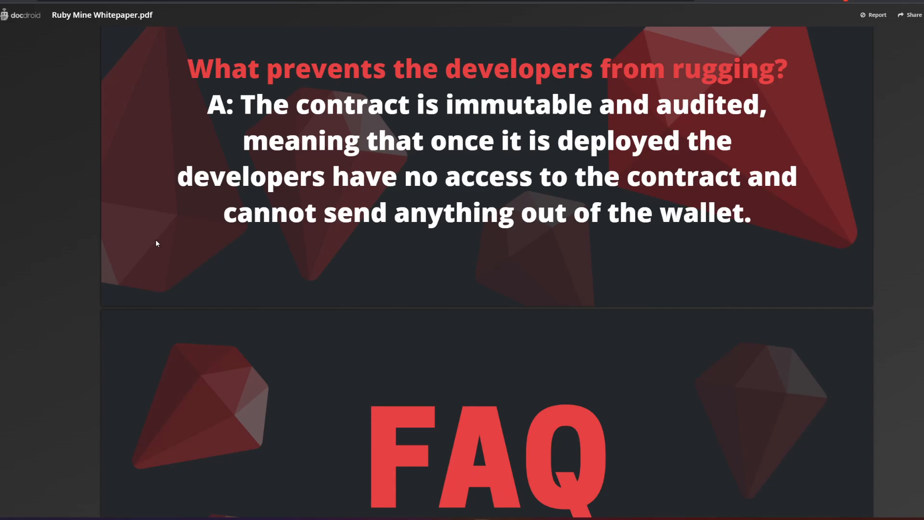
scroll("down", 3)
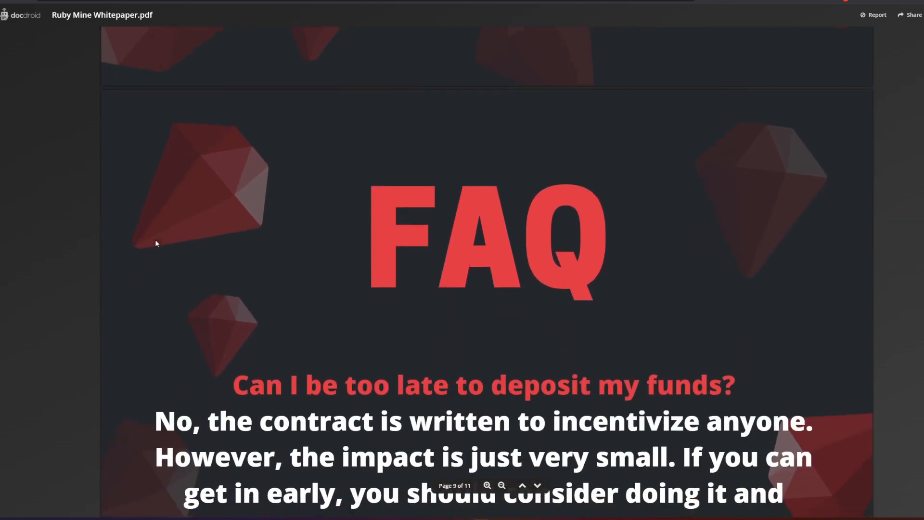
scroll("down", 3)
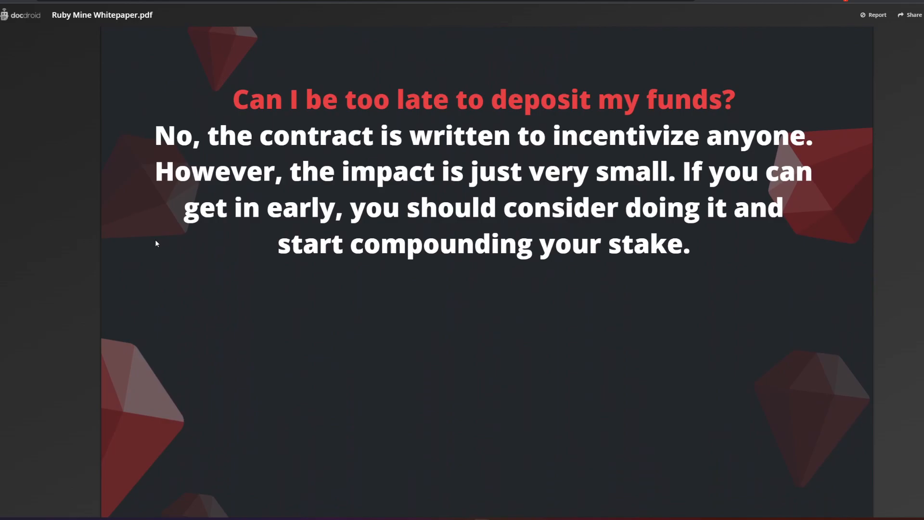
left_click_drag(198, 135, 754, 136)
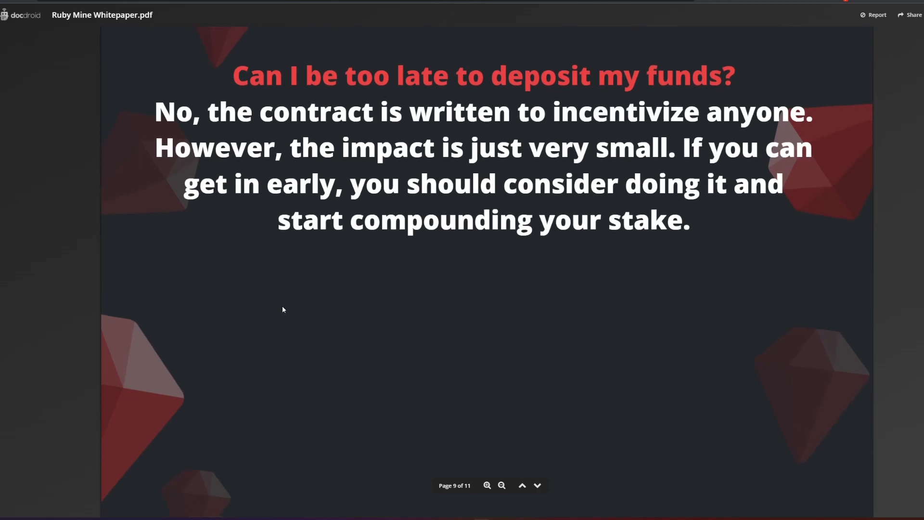
left_click(537, 485)
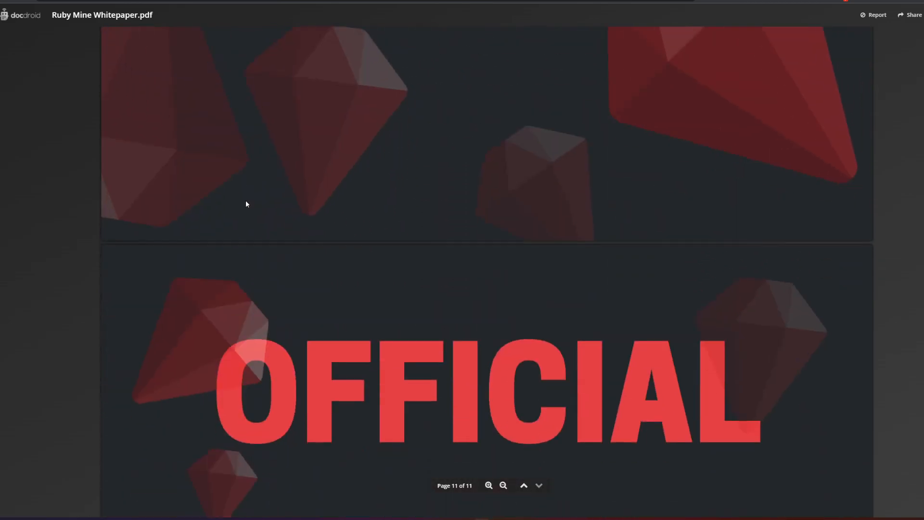
- Follow Ruby Mine's Twitter from the official links, then view its Telegram page without the desktop app
scroll("down", 3)
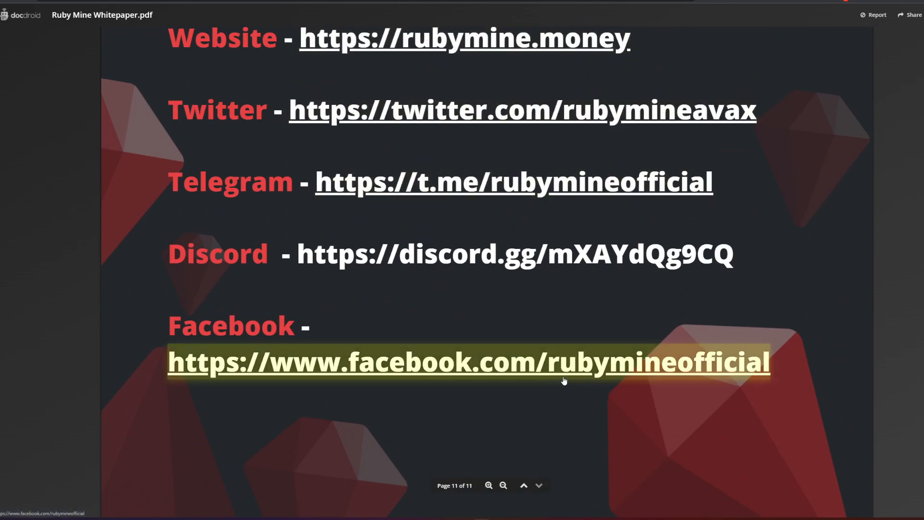
mouse_move(424, 415)
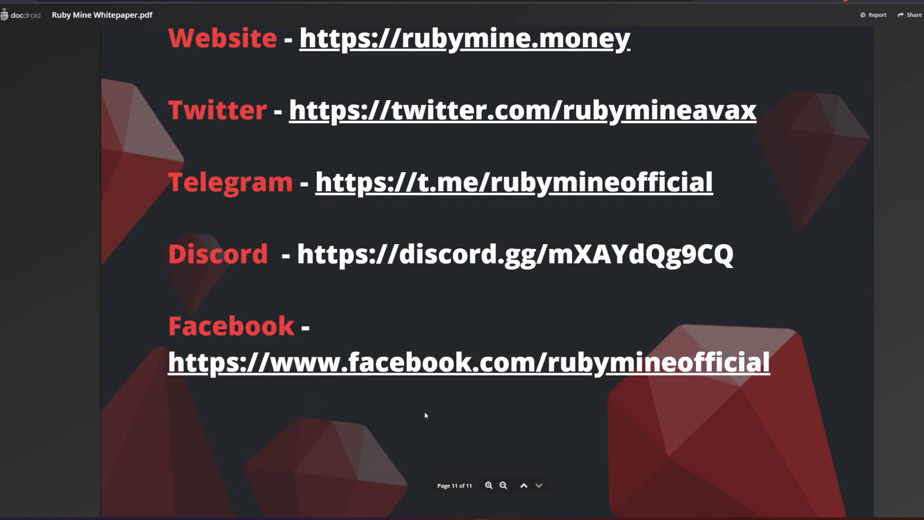
mouse_move(114, 360)
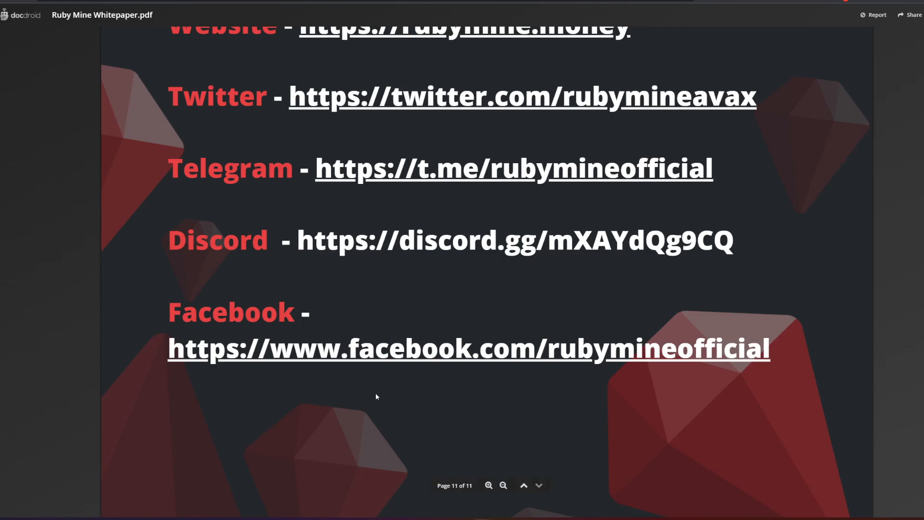
mouse_move(470, 290)
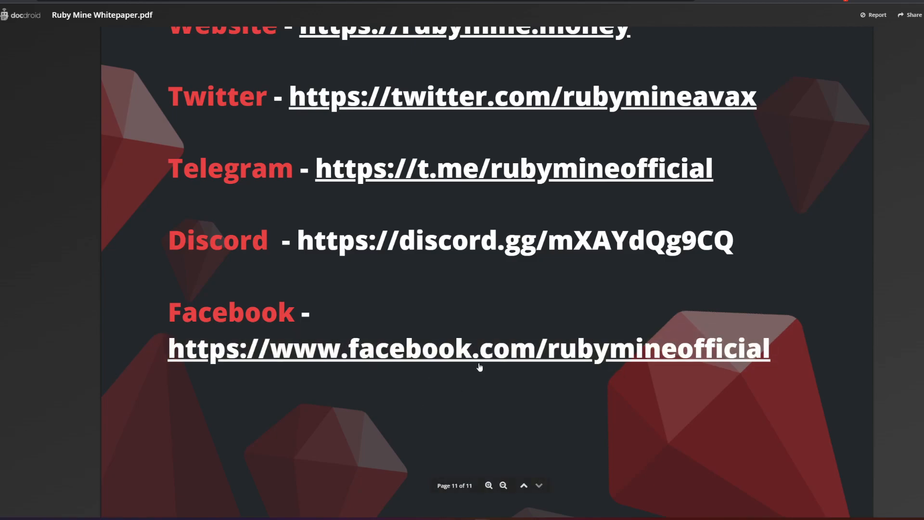
left_click(523, 485)
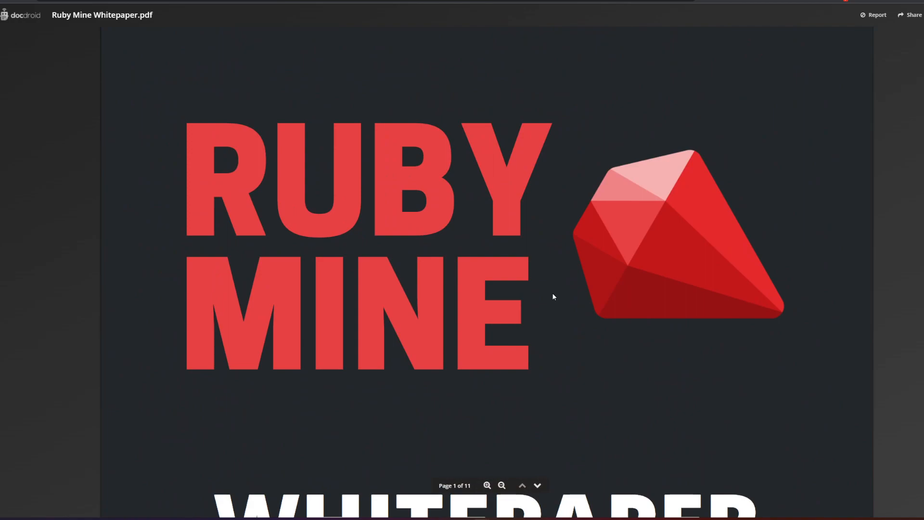
mouse_move(515, 60)
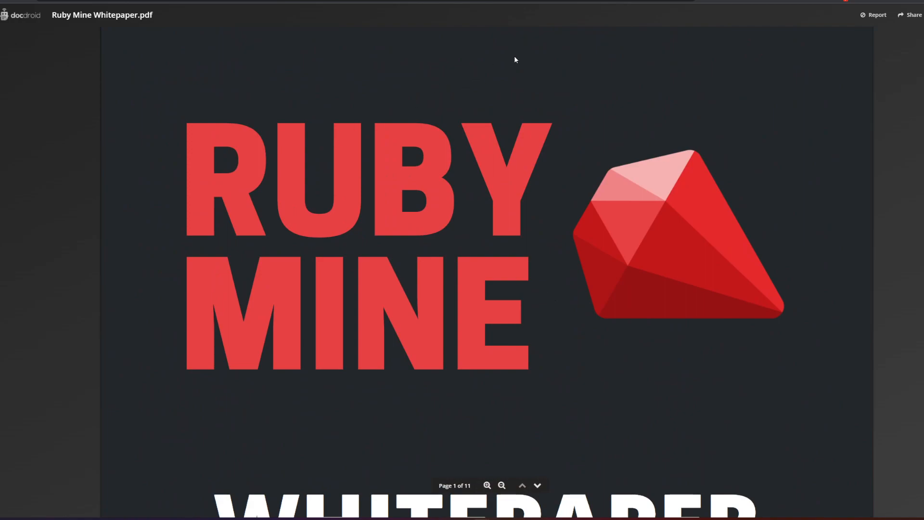
mouse_move(576, 24)
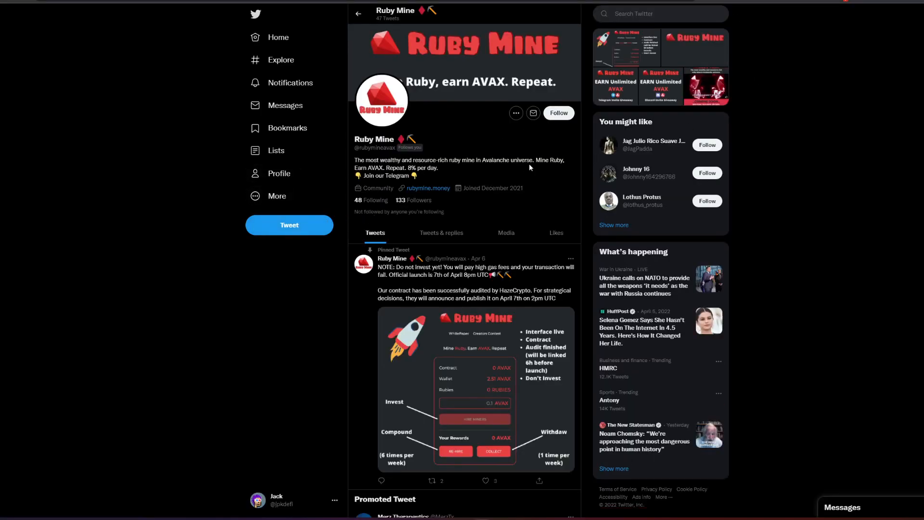
left_click(558, 112)
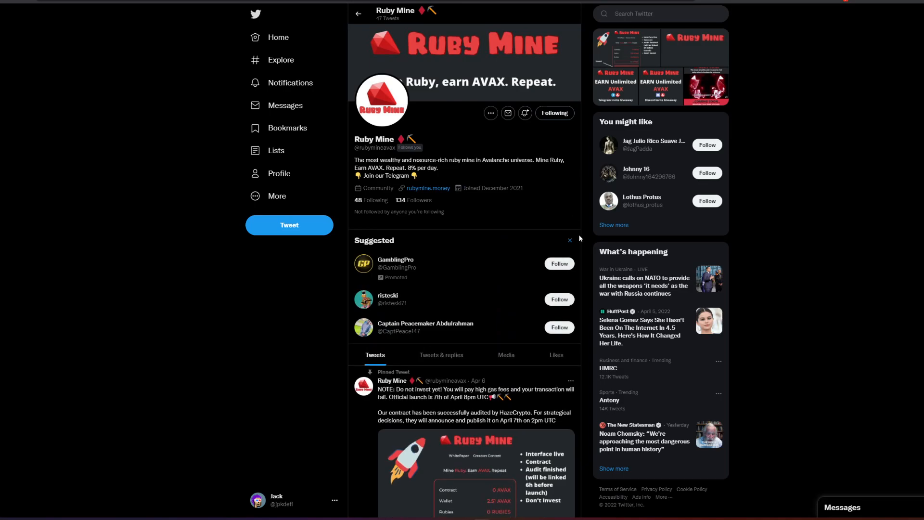
left_click(384, 176)
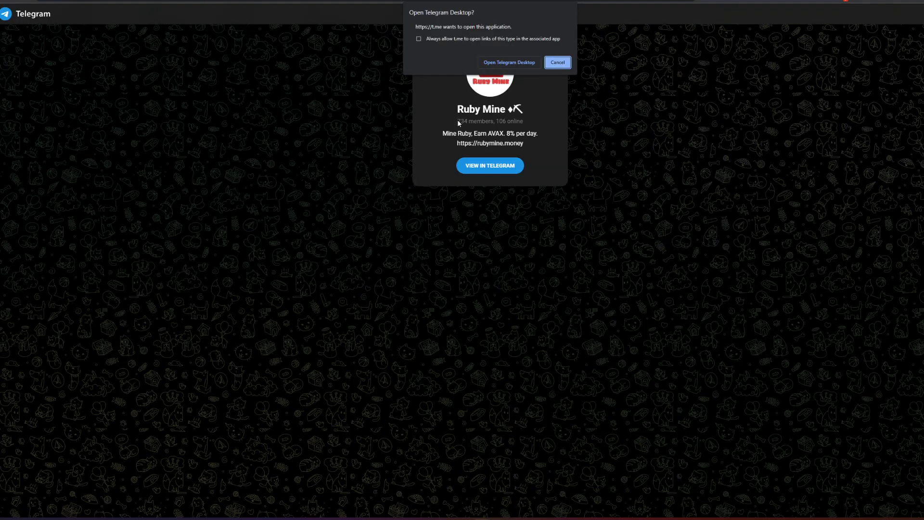
left_click(556, 62)
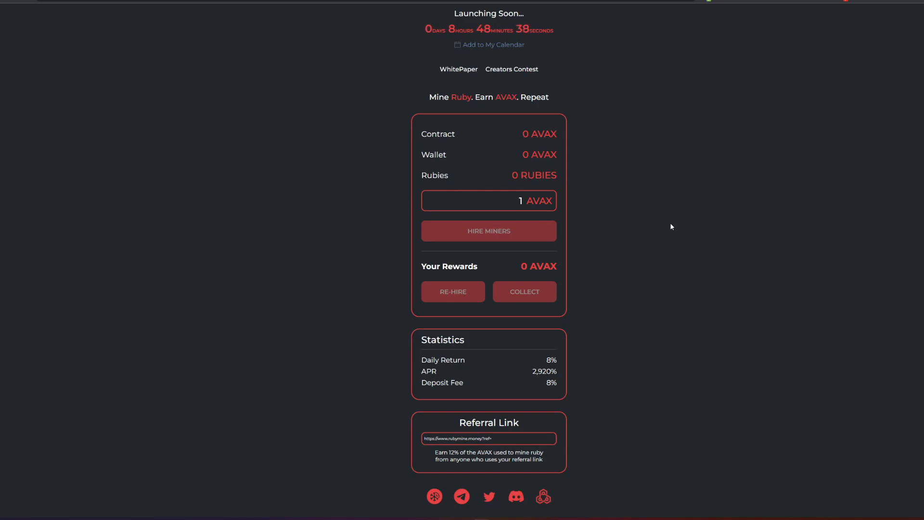
mouse_move(674, 225)
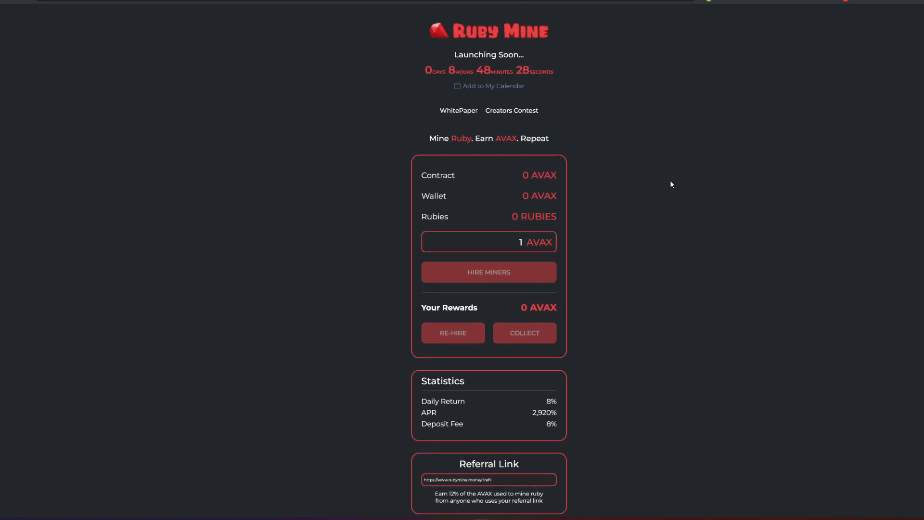
mouse_move(546, 431)
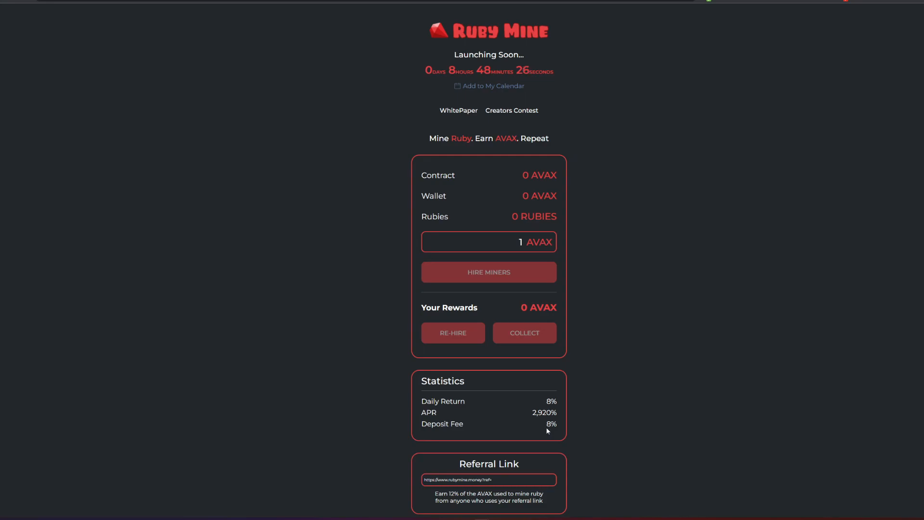
double_click(549, 423)
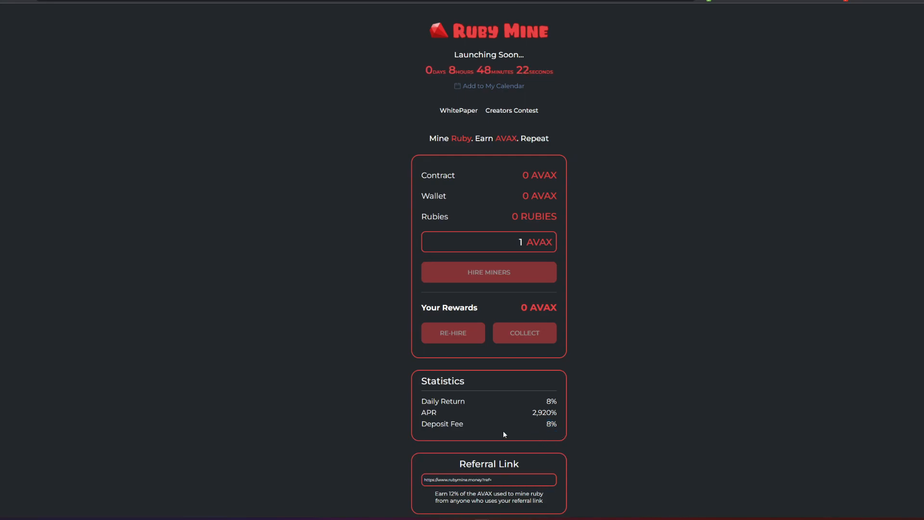
mouse_move(465, 438)
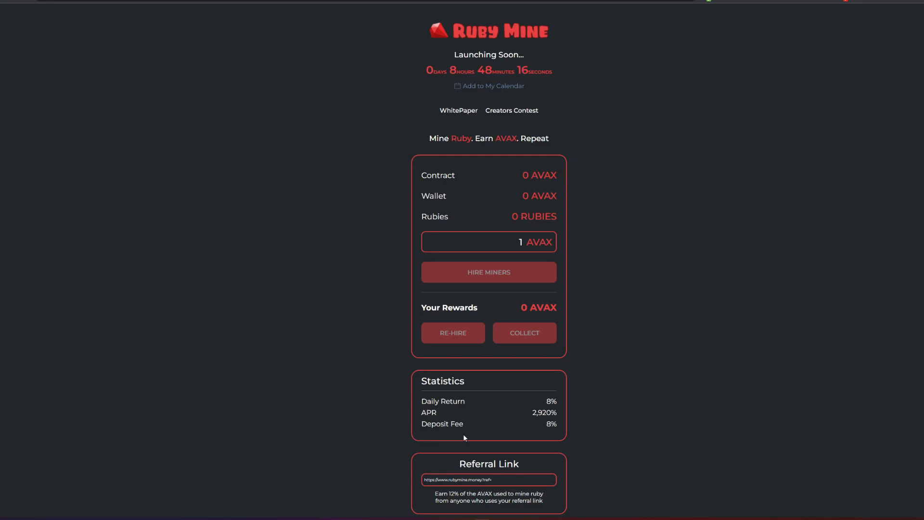
mouse_move(461, 441)
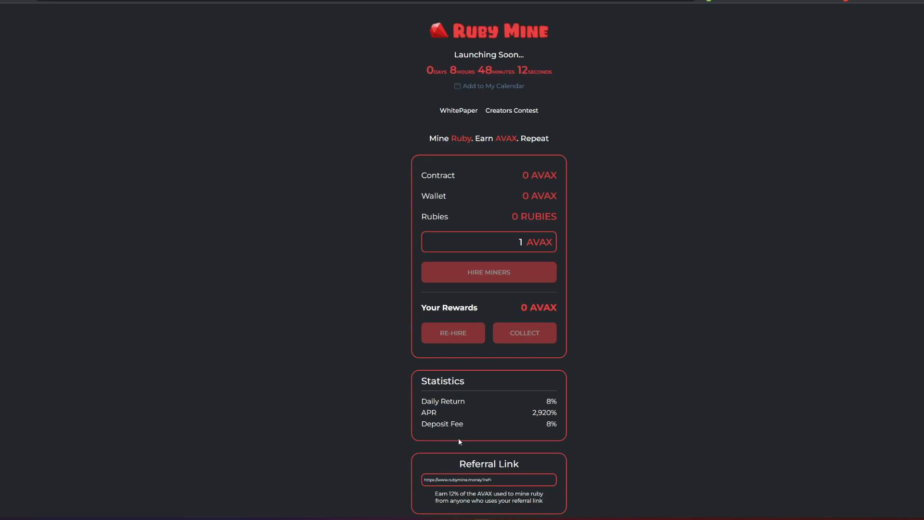
mouse_move(712, 391)
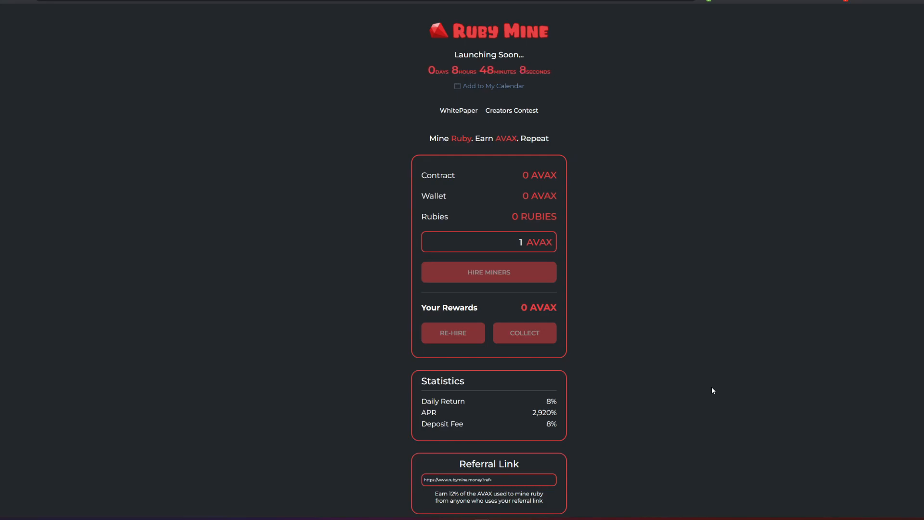
mouse_move(711, 388)
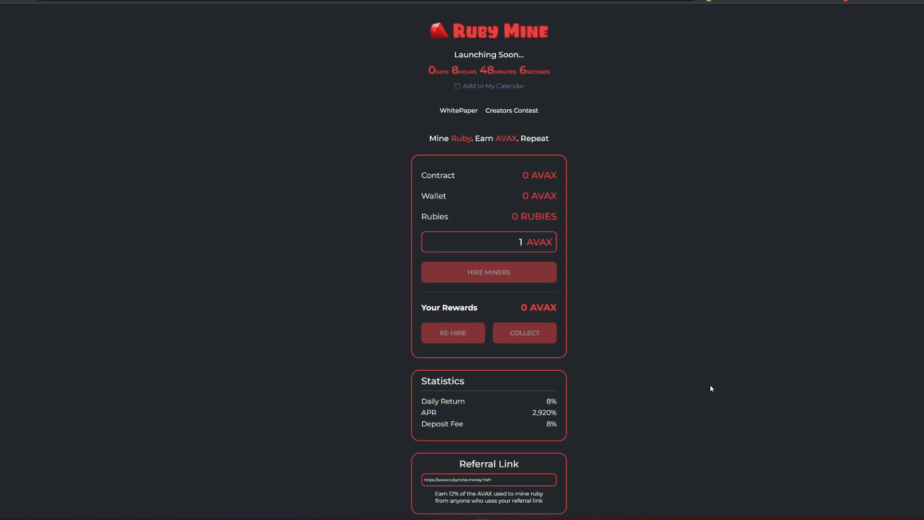